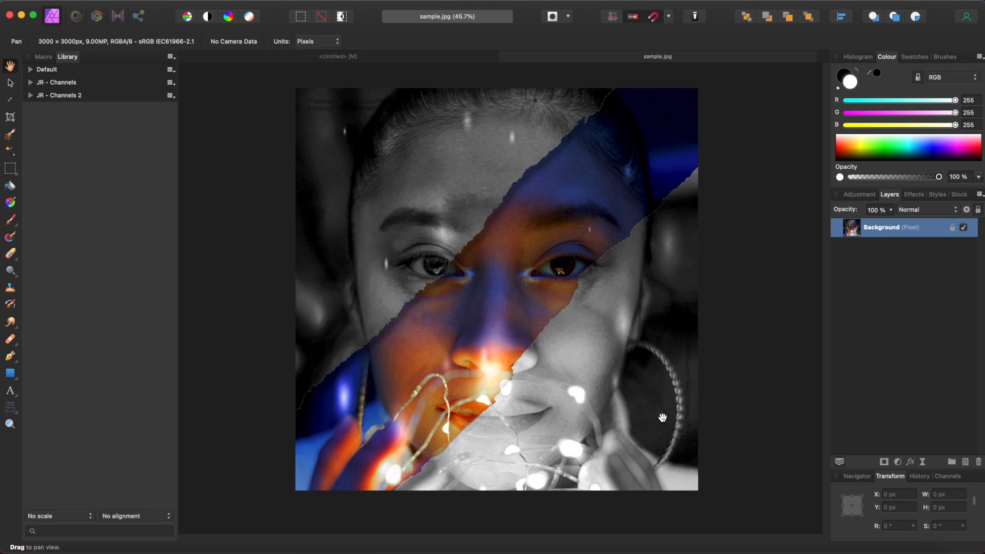
mouse_move(416, 286)
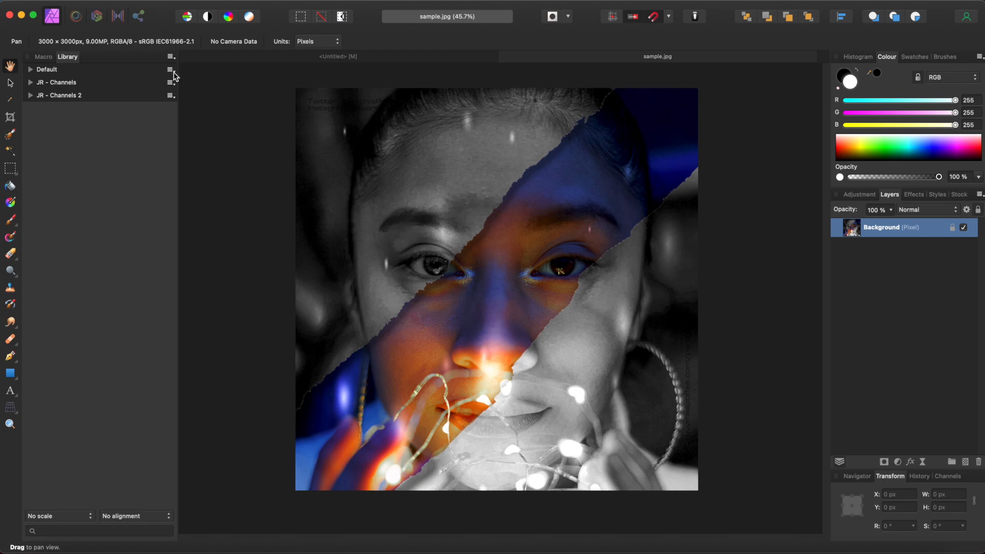
mouse_move(132, 25)
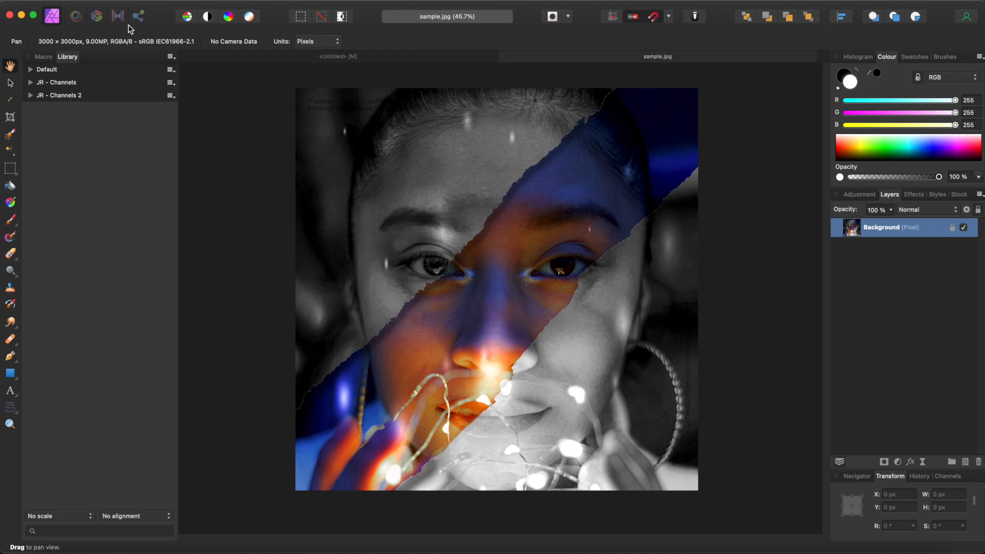
mouse_move(92, 8)
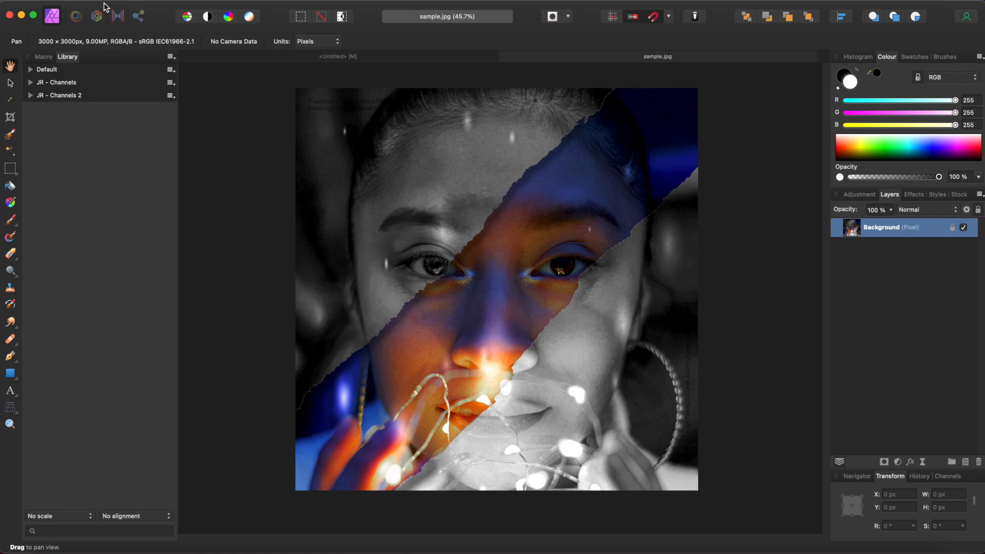
mouse_move(273, 64)
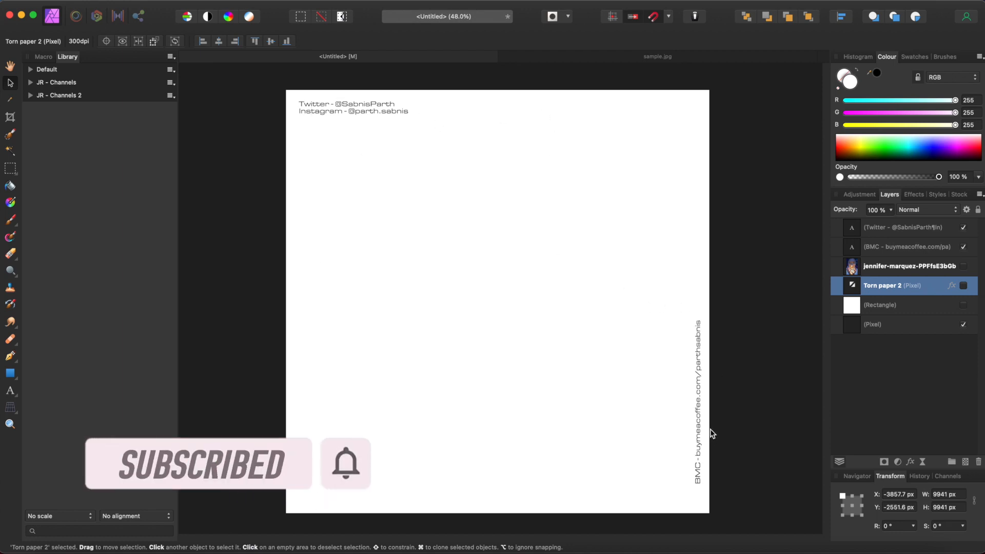
mouse_move(710, 235)
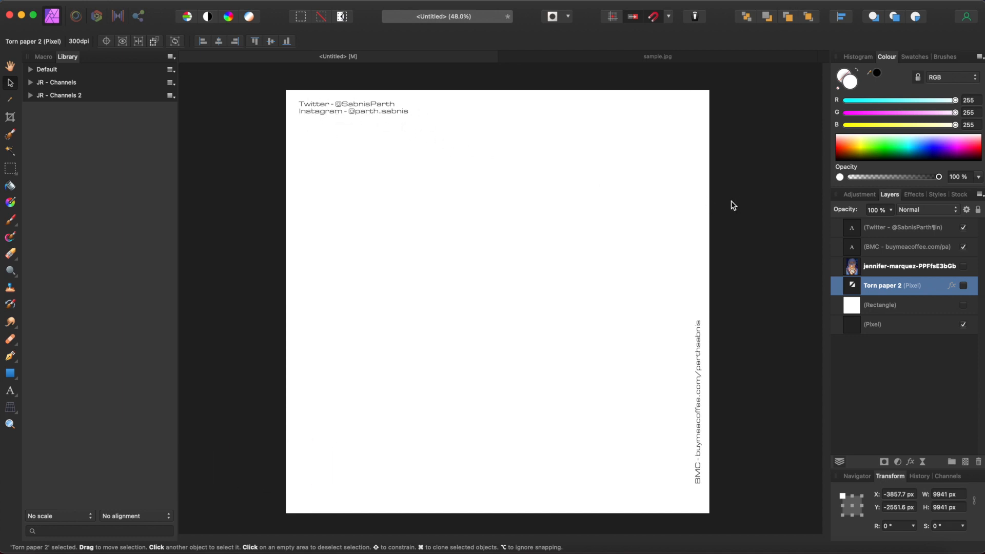
mouse_move(716, 485)
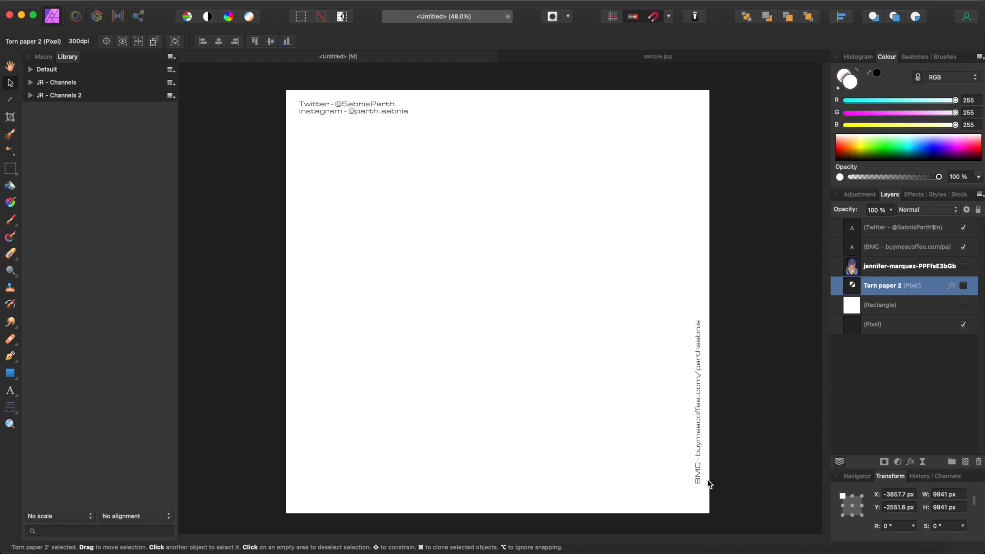
mouse_move(704, 468)
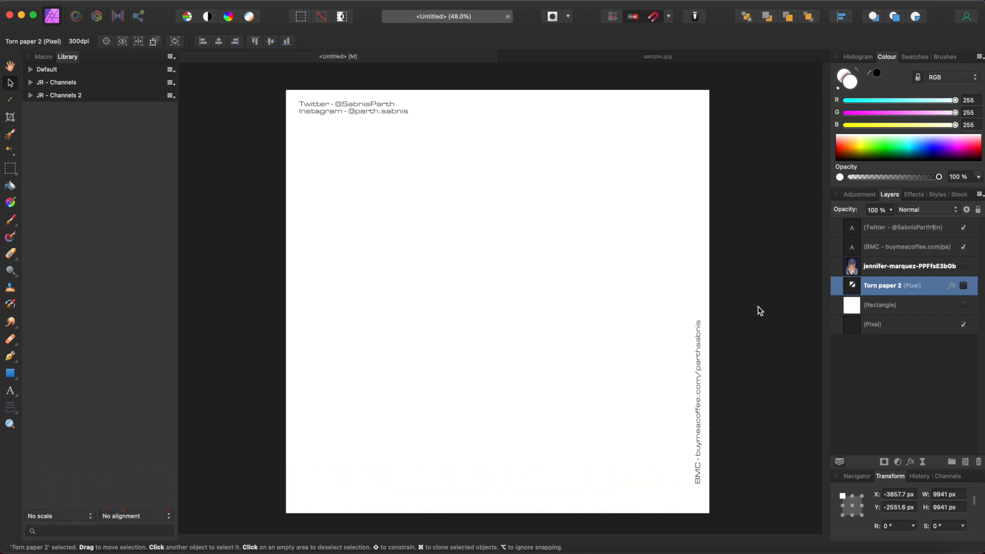
mouse_move(782, 313)
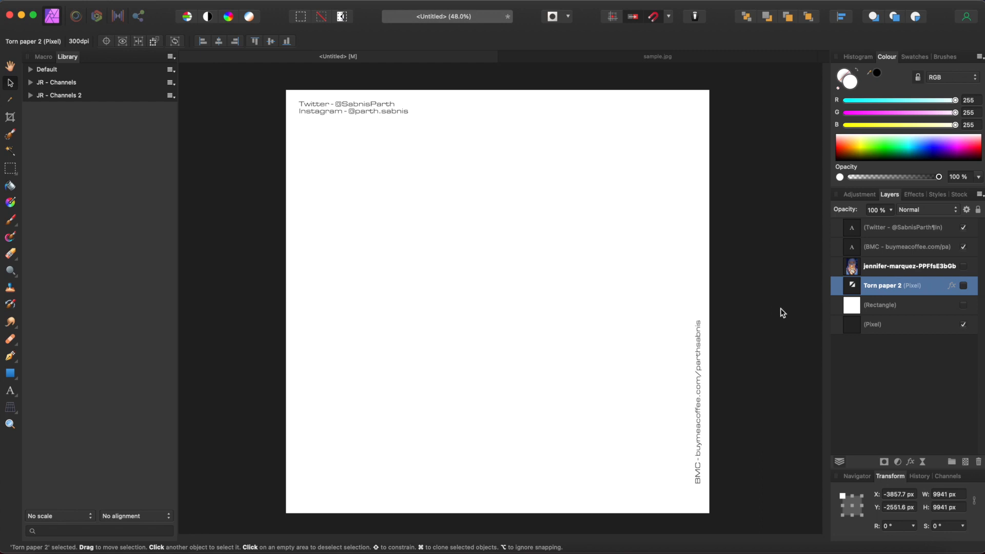
mouse_move(963, 314)
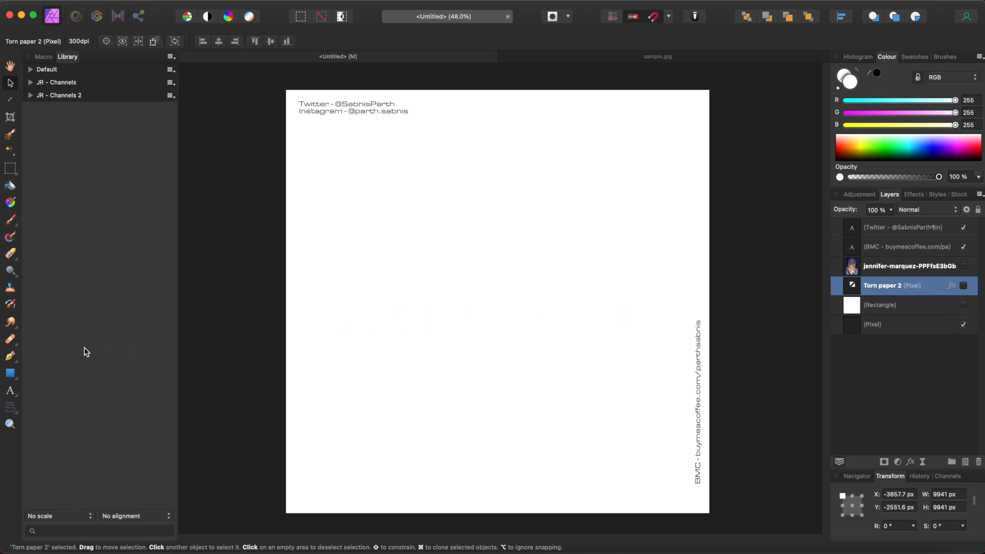
mouse_move(17, 373)
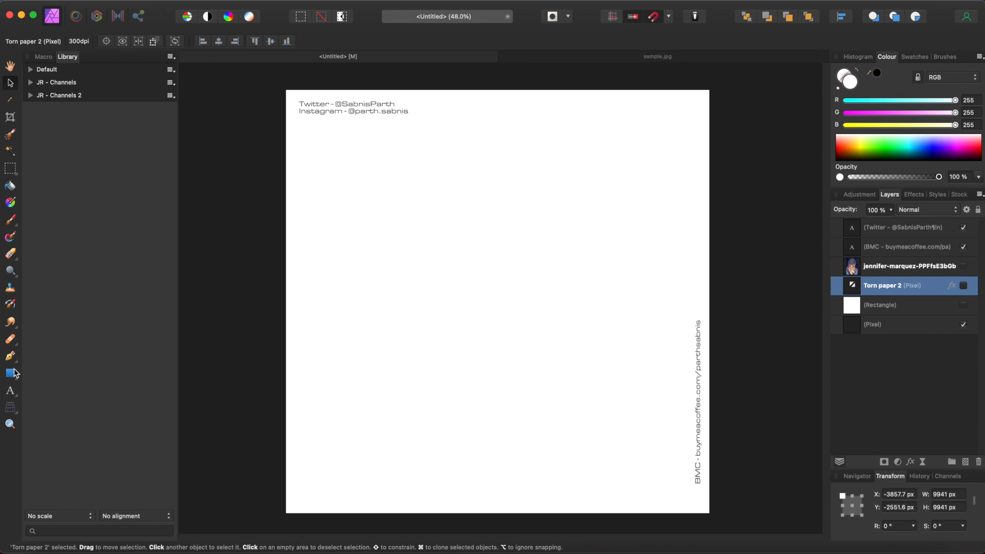
mouse_move(9, 375)
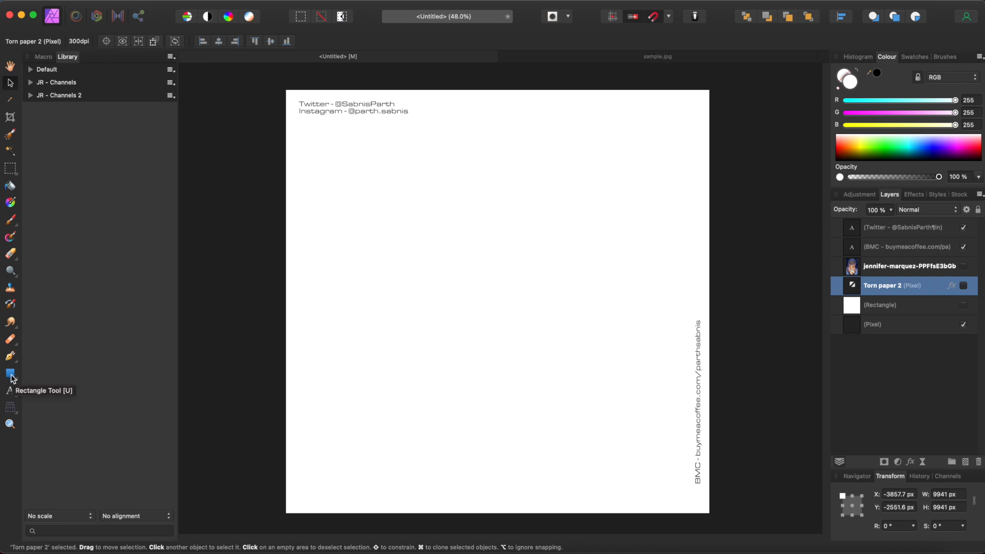
Choose the Rectangle Tool with white fill and no stroke, then make the Rectangle layer visible
left_click(9, 372)
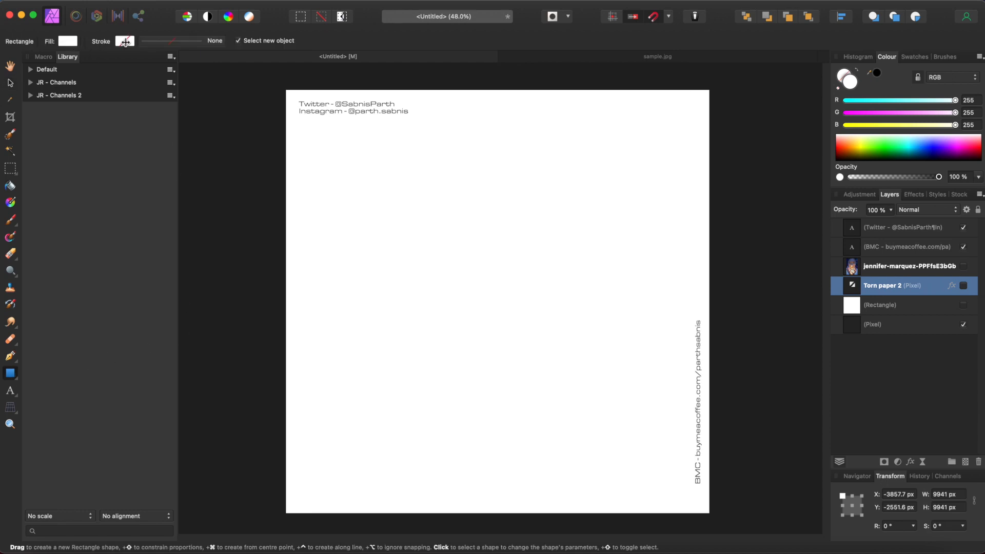
left_click(125, 41)
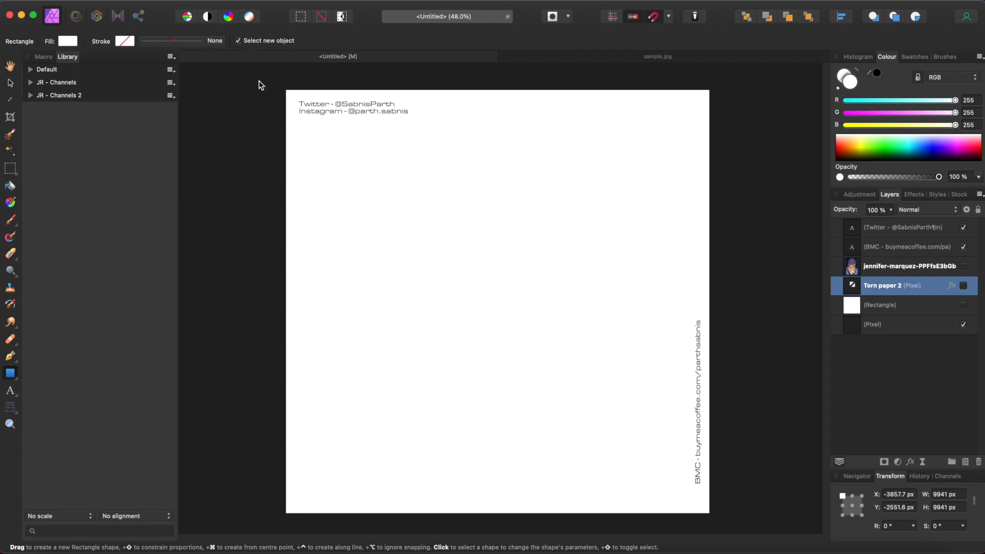
mouse_move(894, 306)
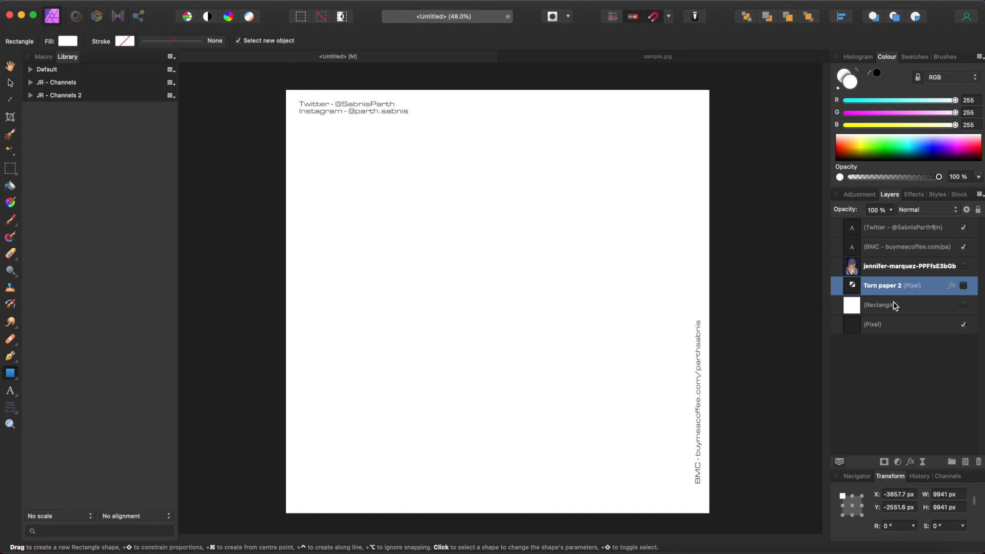
mouse_move(958, 308)
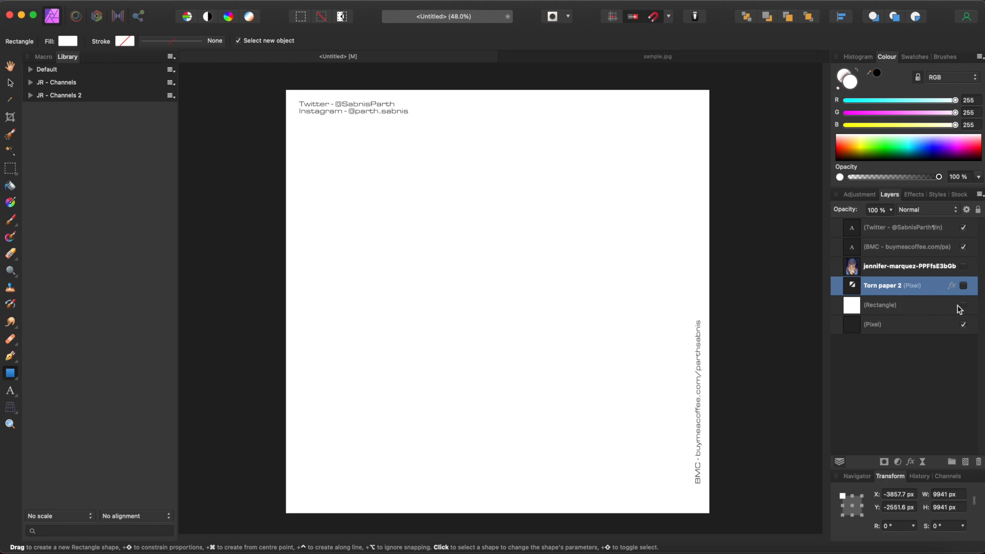
left_click(962, 305)
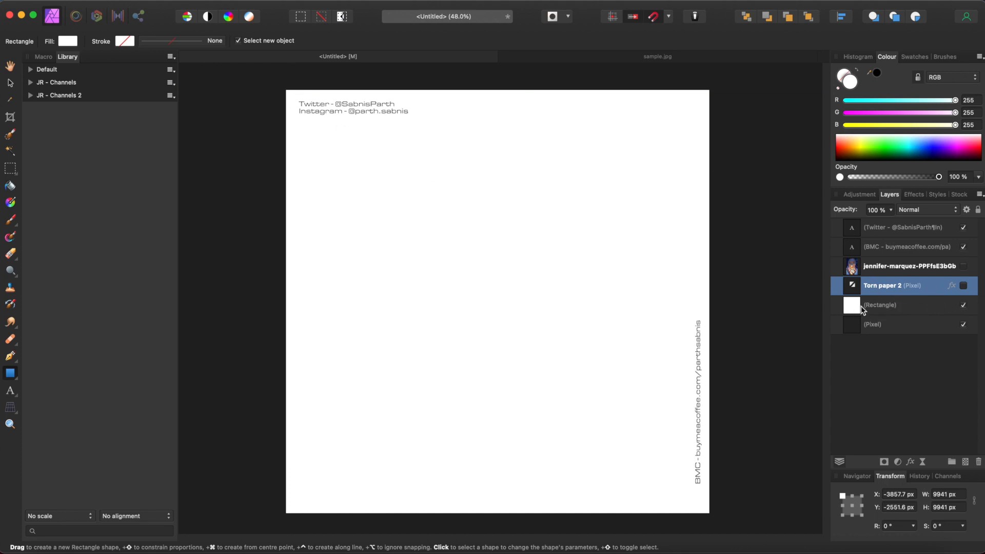
mouse_move(785, 279)
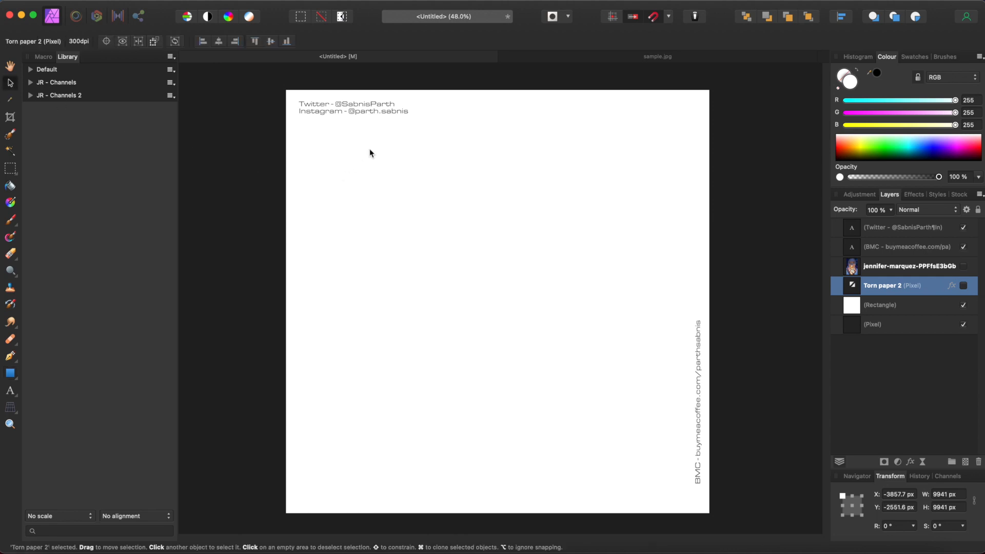
mouse_move(778, 261)
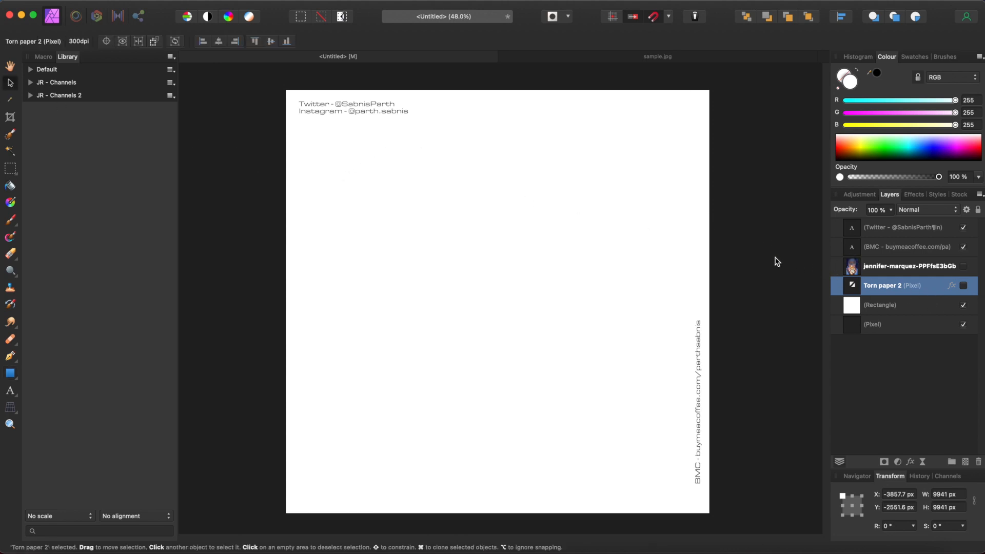
mouse_move(863, 176)
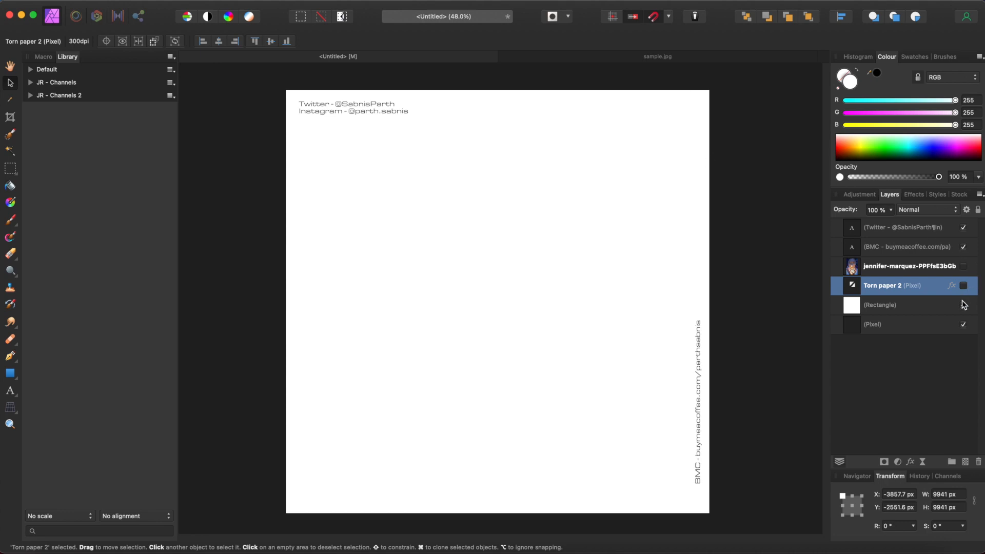
mouse_move(964, 303)
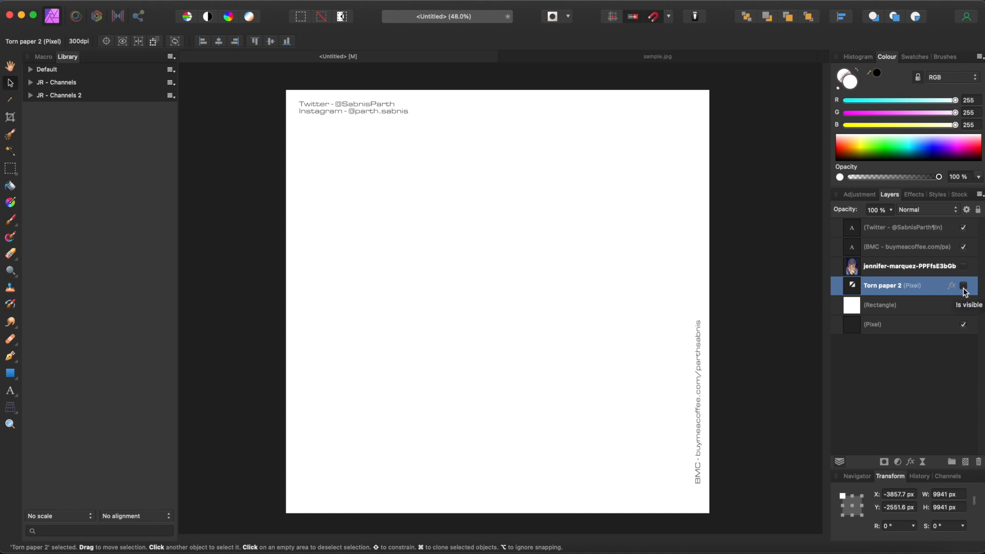
Toggle the Torn paper 2 layer's visibility to reveal the diagonal white torn strip with shadowed edges
left_click(963, 285)
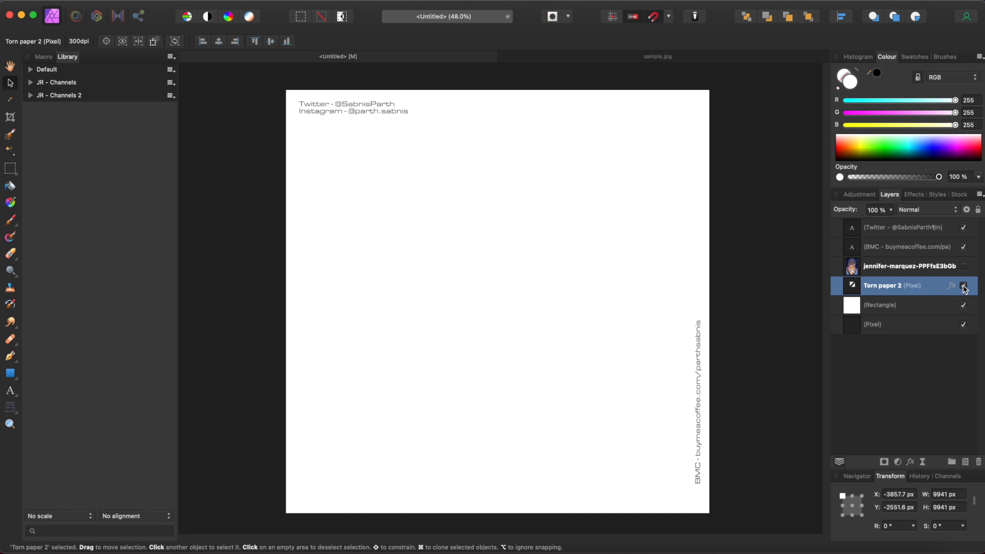
left_click(963, 285)
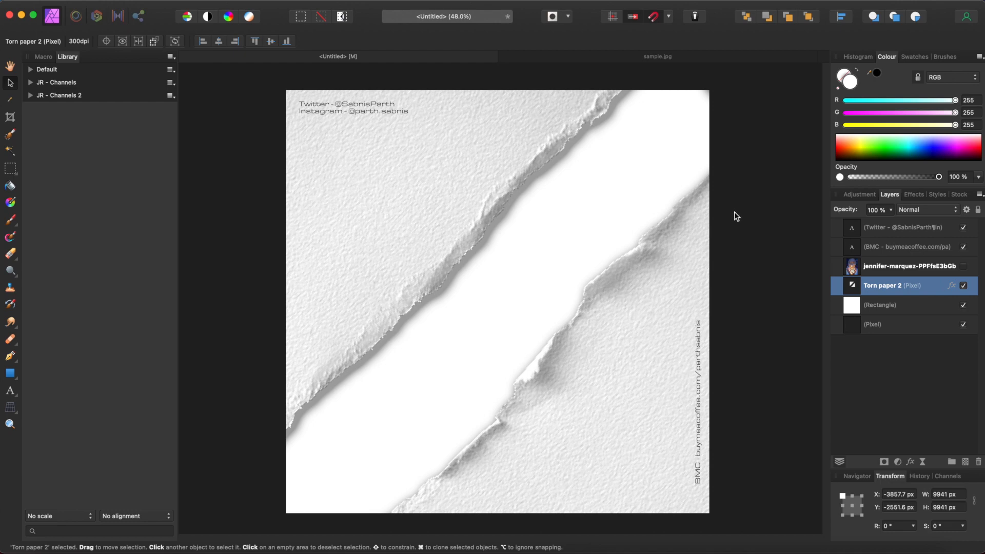
mouse_move(582, 202)
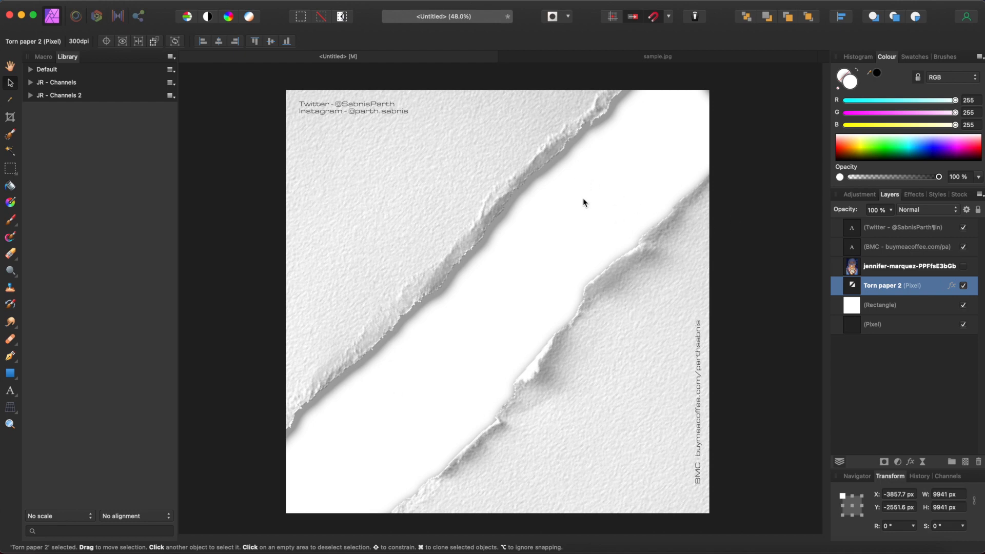
mouse_move(596, 337)
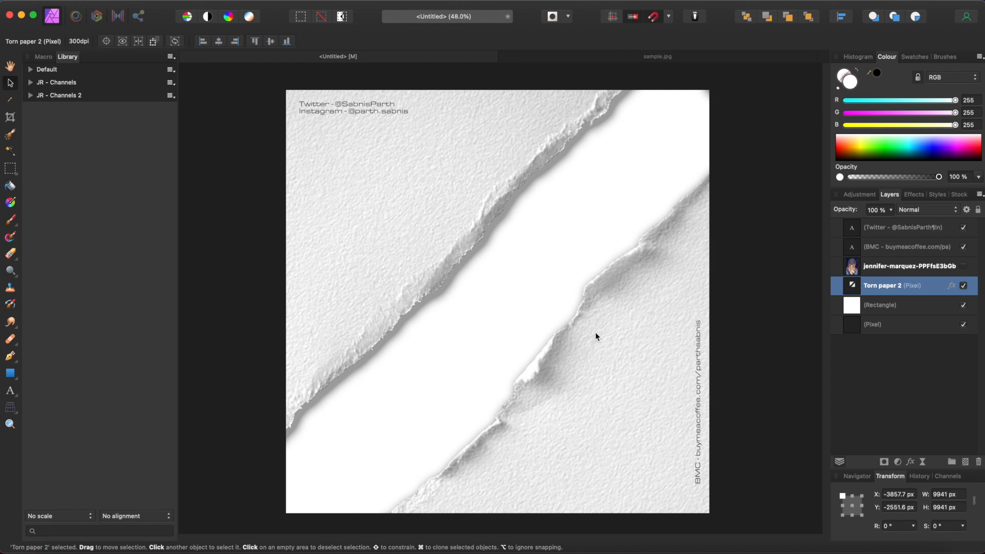
mouse_move(479, 252)
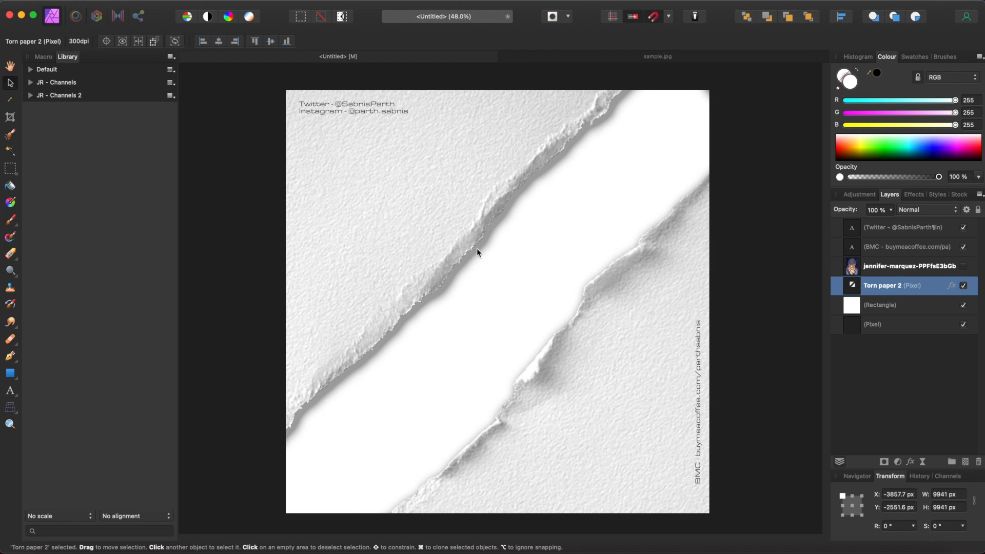
mouse_move(593, 320)
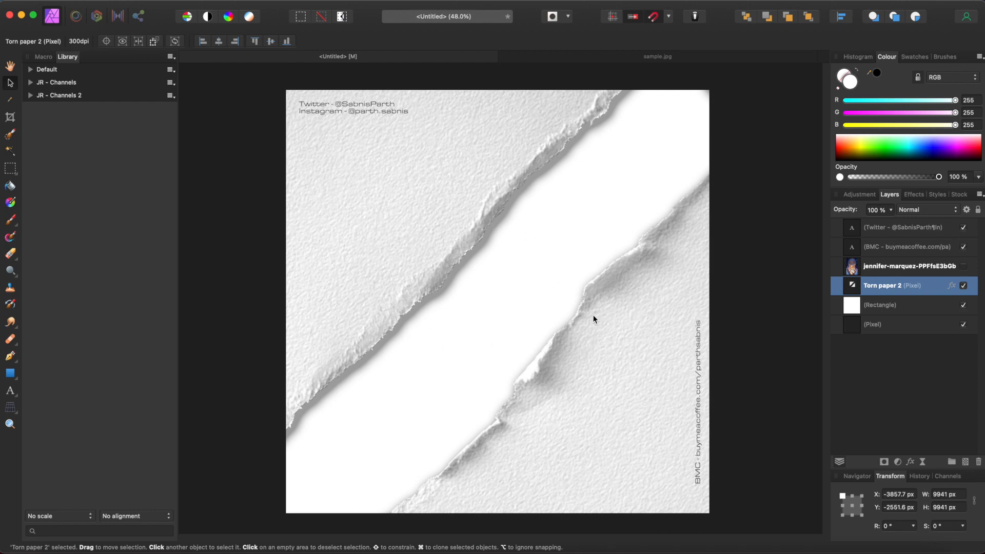
mouse_move(362, 192)
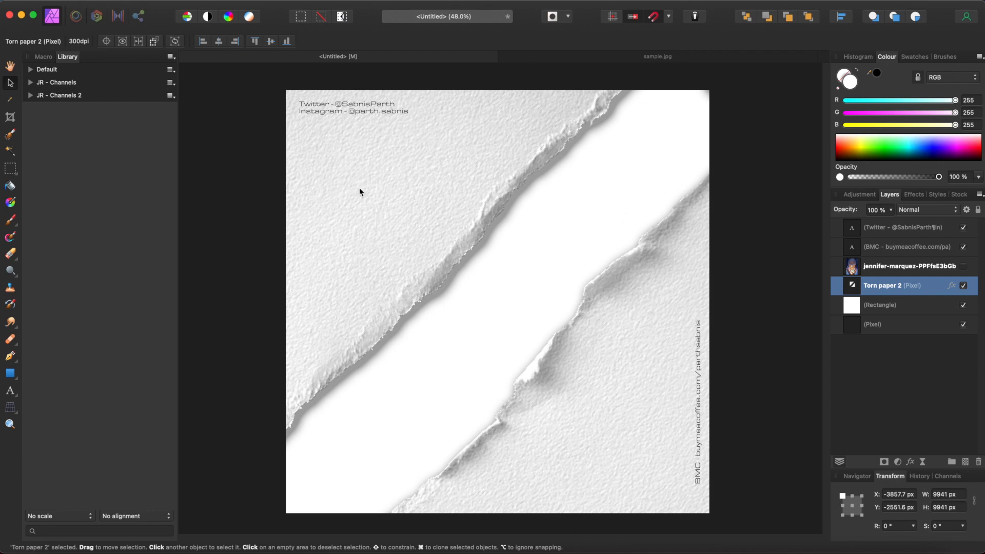
mouse_move(540, 226)
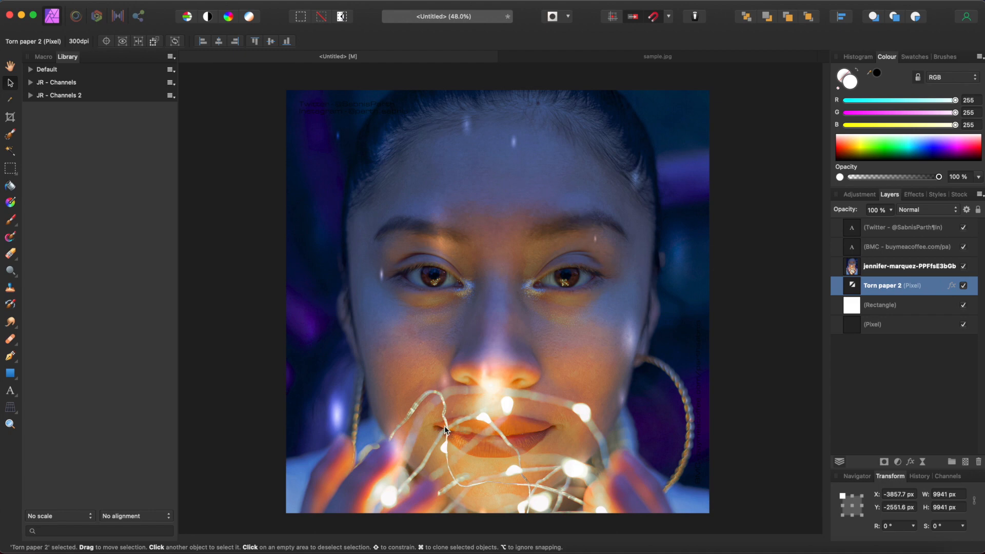
mouse_move(396, 281)
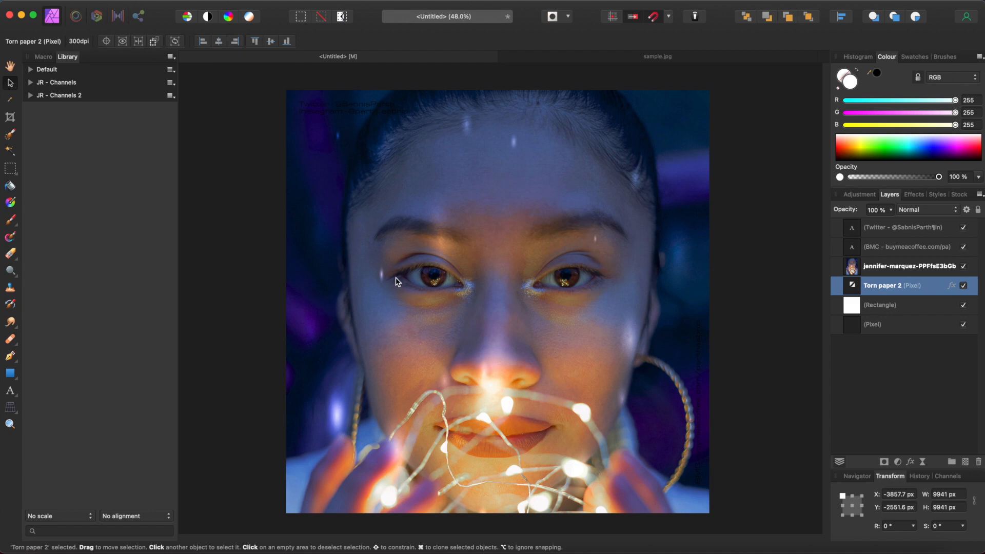
mouse_move(525, 417)
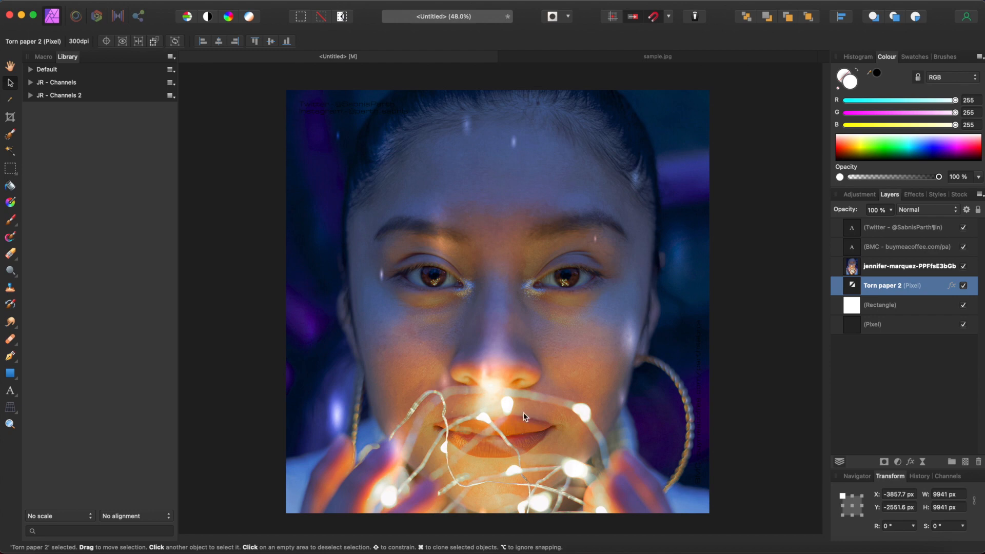
mouse_move(626, 407)
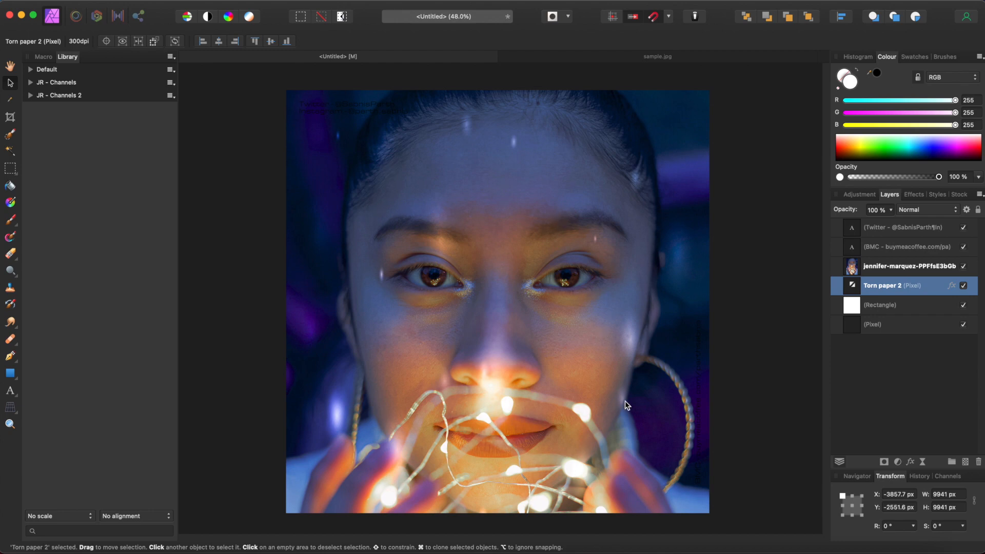
mouse_move(567, 424)
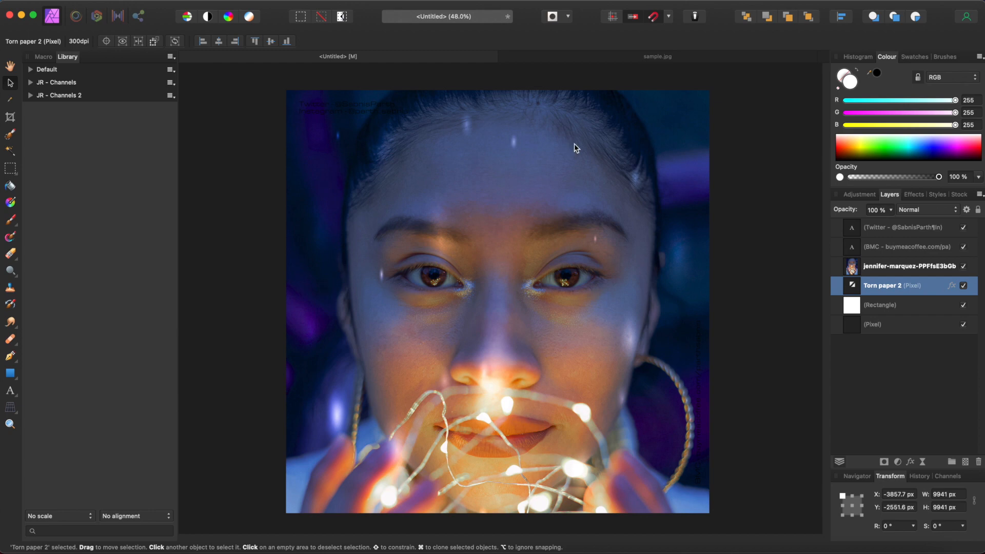
mouse_move(579, 362)
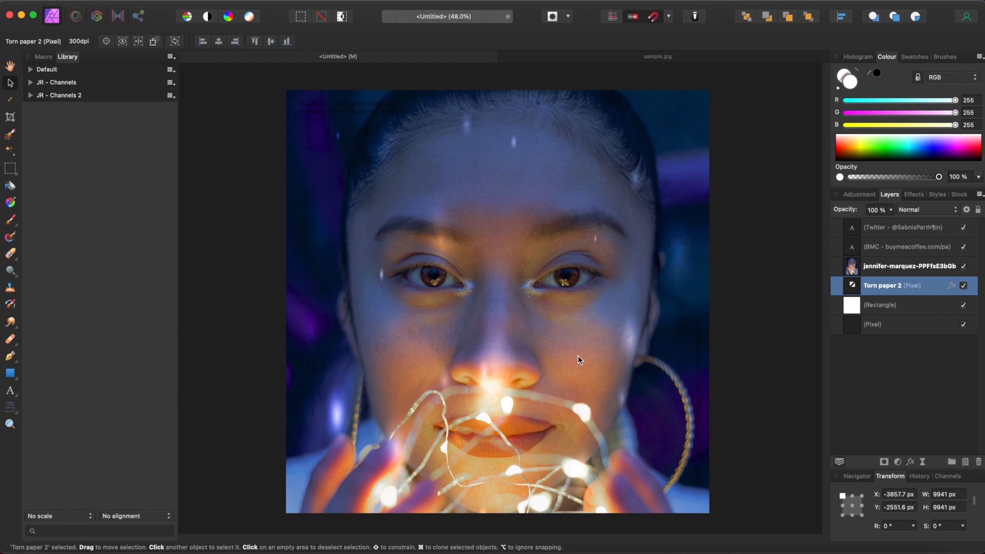
mouse_move(598, 362)
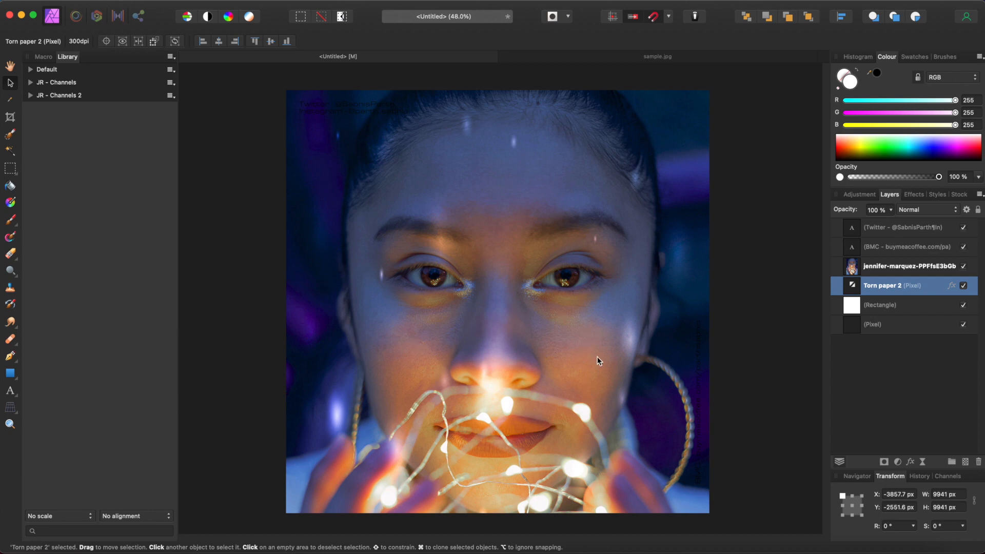
mouse_move(577, 357)
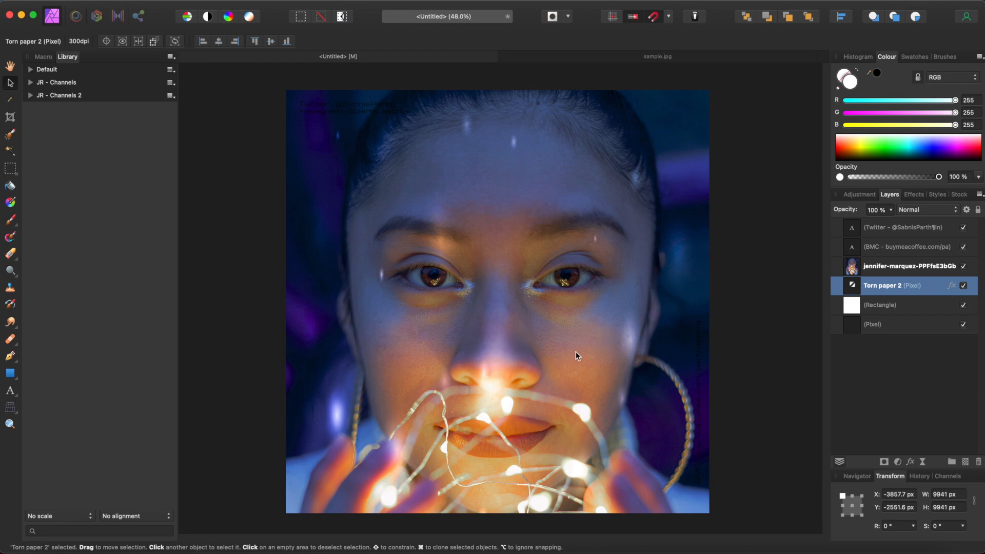
mouse_move(577, 357)
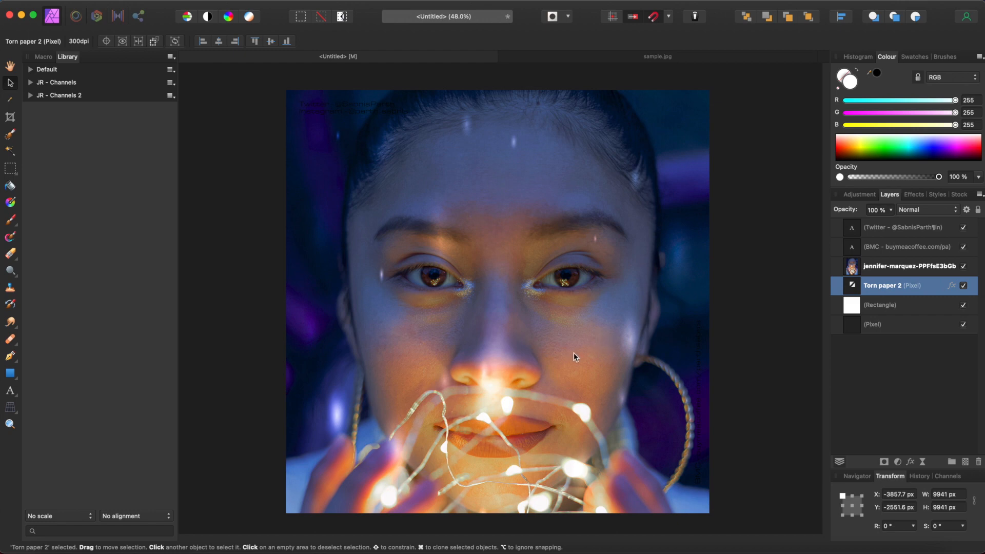
mouse_move(526, 254)
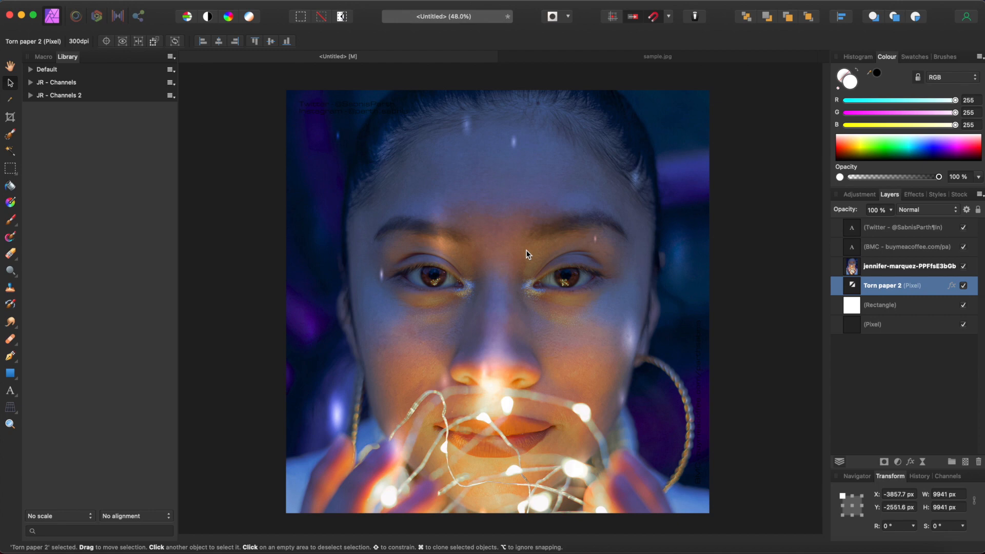
mouse_move(551, 294)
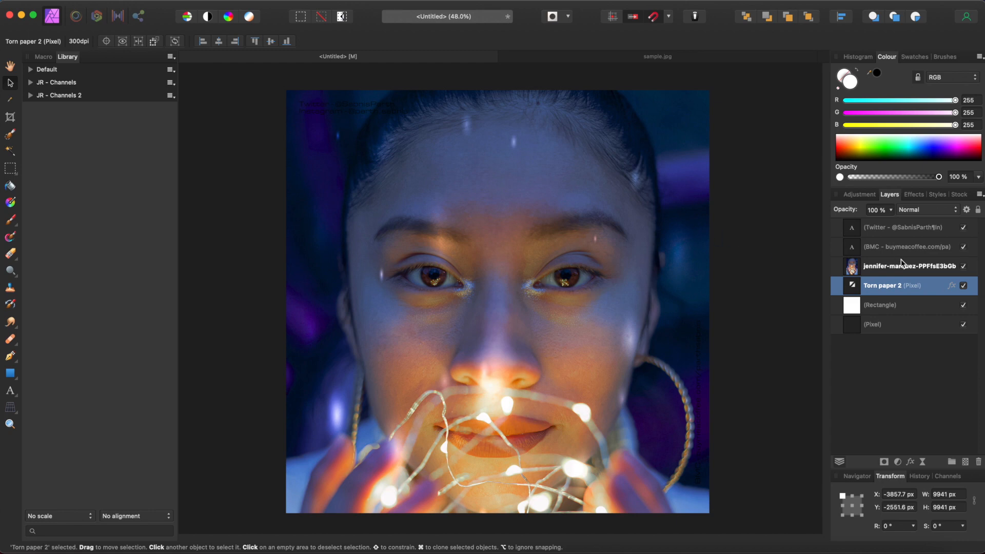
Duplicate the portrait layer so a second copy sits below Torn paper 2, then reselect Torn paper 2
left_click(910, 267)
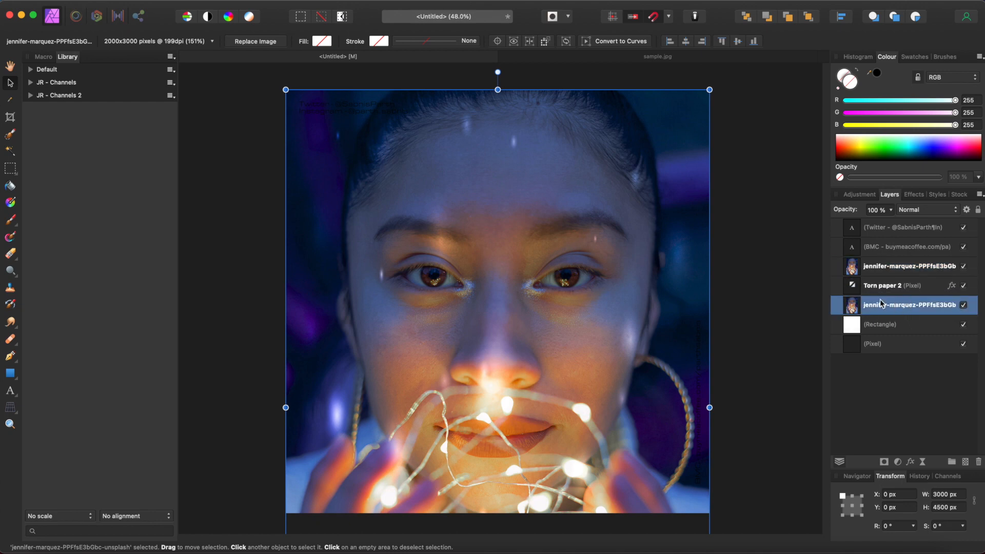
mouse_move(881, 294)
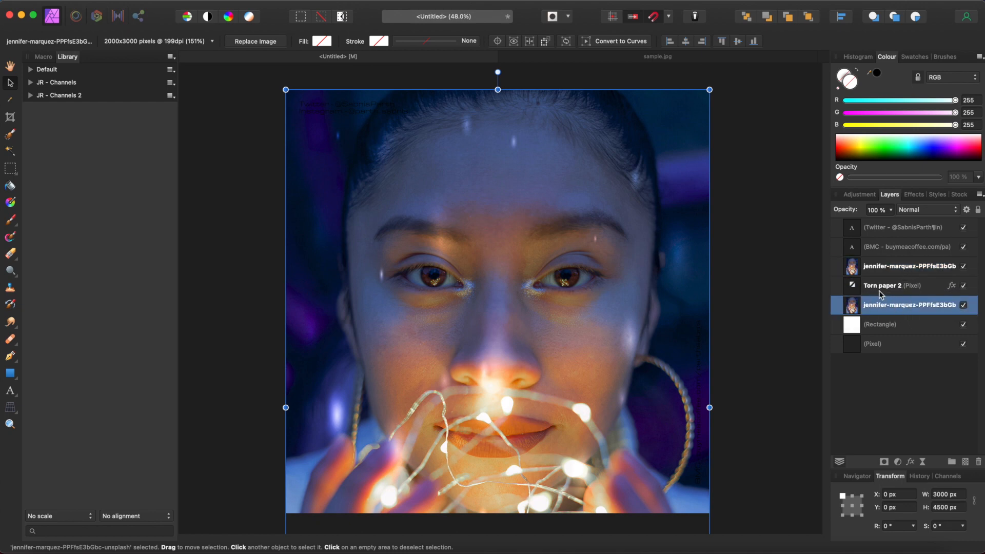
left_click(895, 286)
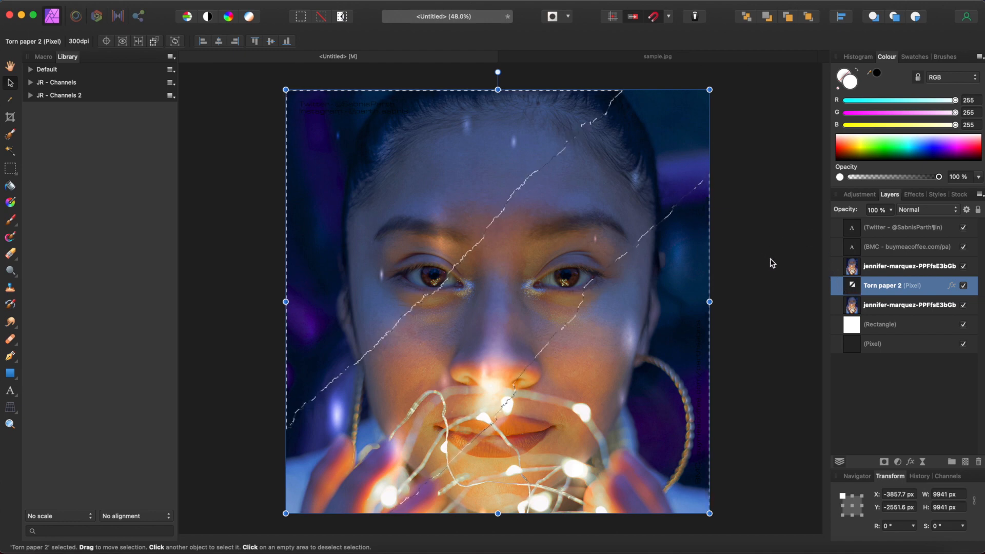
mouse_move(885, 290)
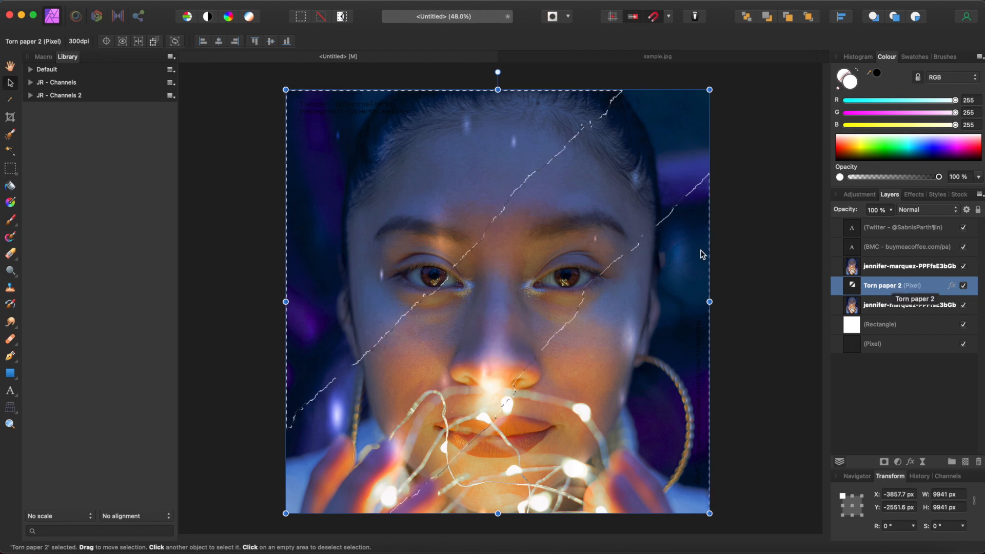
mouse_move(665, 234)
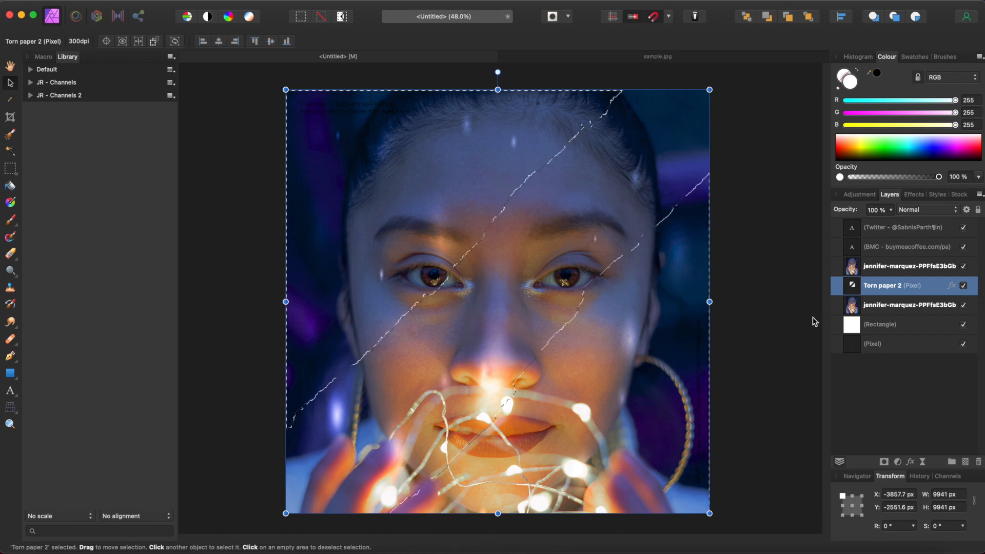
mouse_move(823, 328)
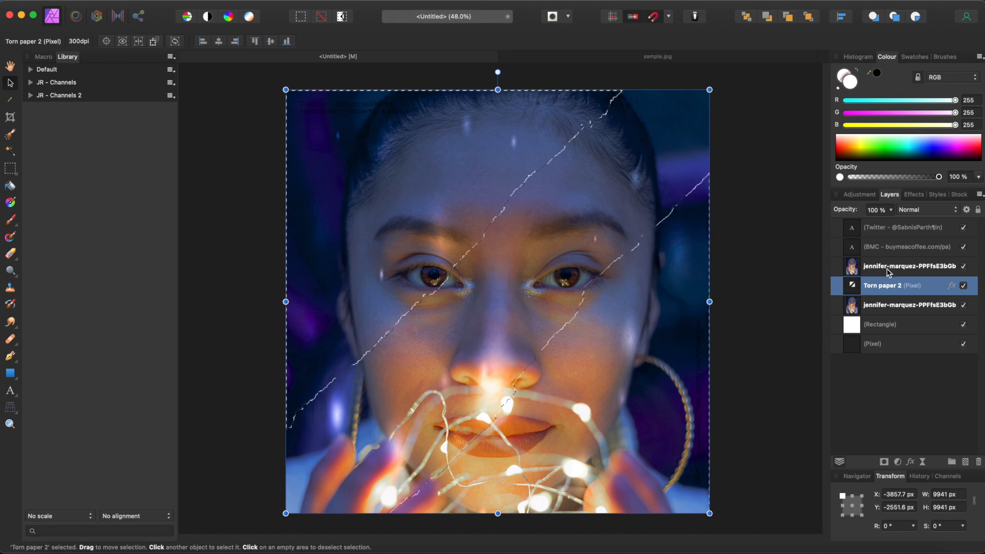
Make the top portrait copy the active layer above the torn-paper layer
left_click(909, 266)
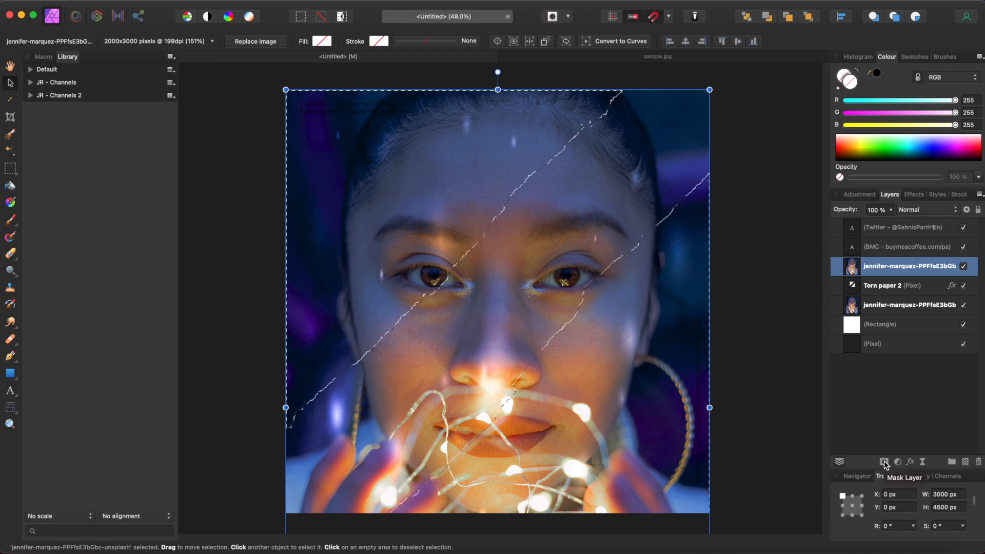
Add a mask to the top portrait copy shaped like the diagonal torn-paper strip
left_click(883, 462)
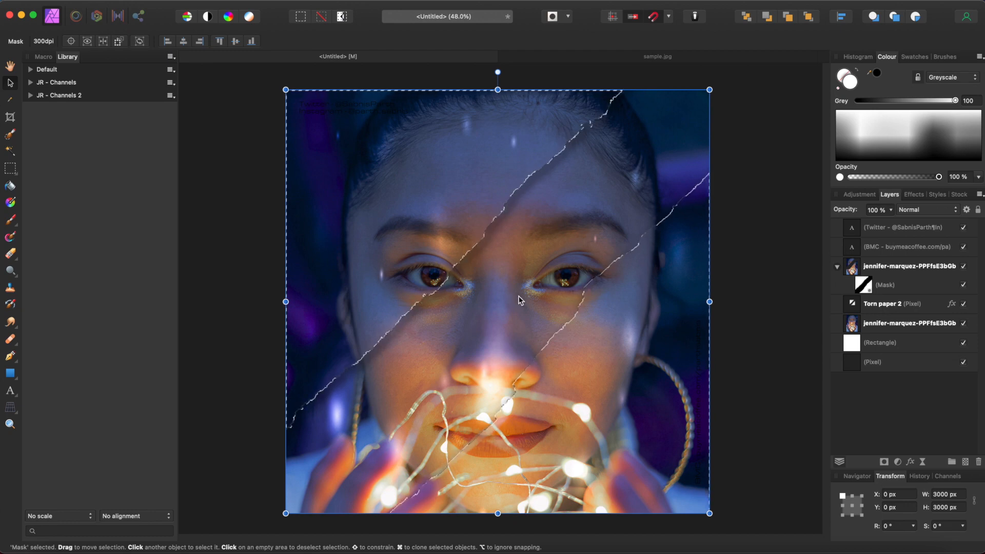
mouse_move(521, 318)
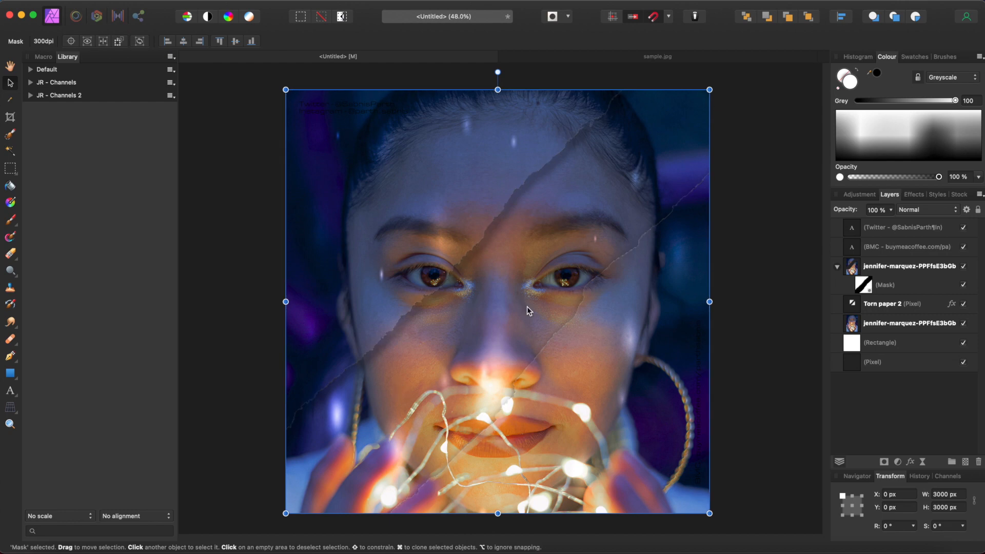
mouse_move(444, 352)
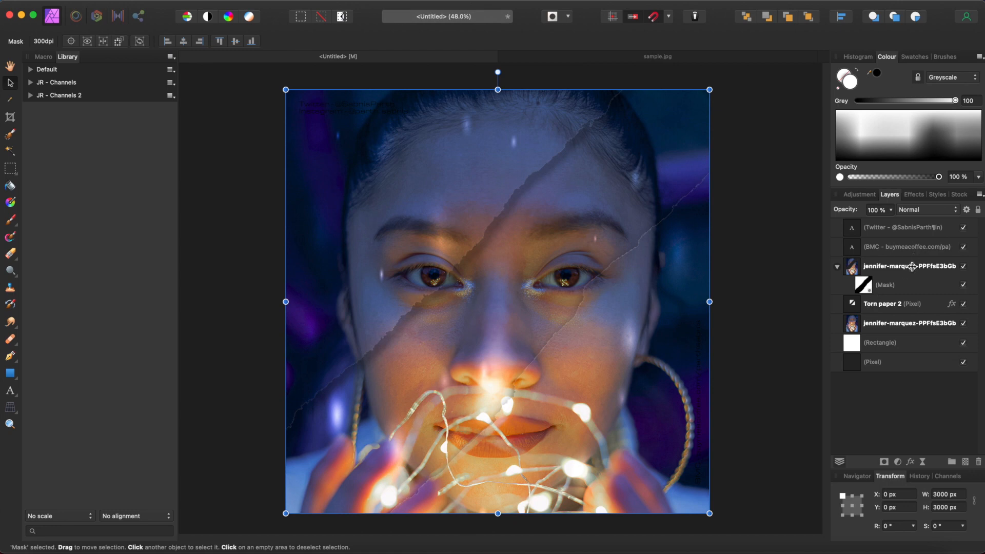
left_click(911, 265)
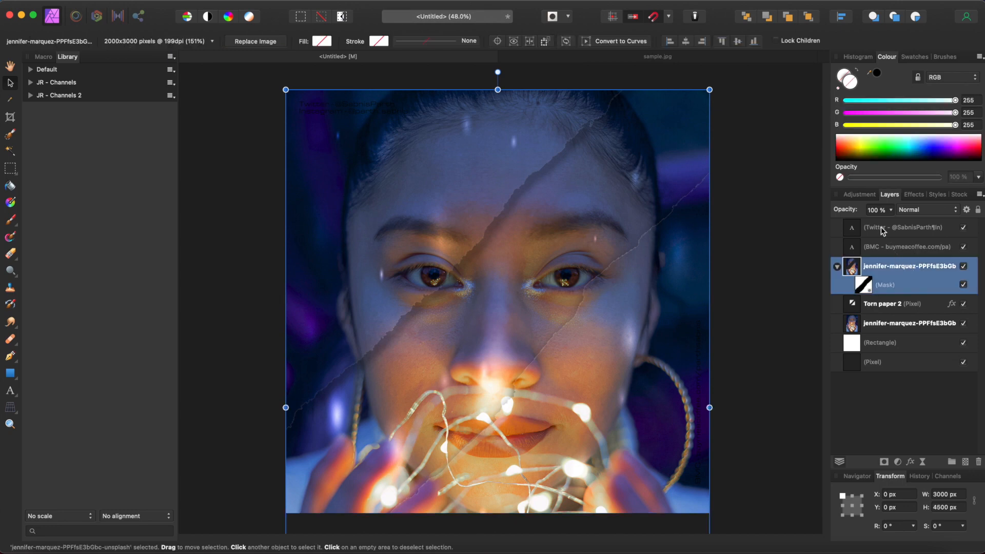
Add a default Black & White adjustment with all colour weights at 100%, turning the portrait greyscale
left_click(860, 196)
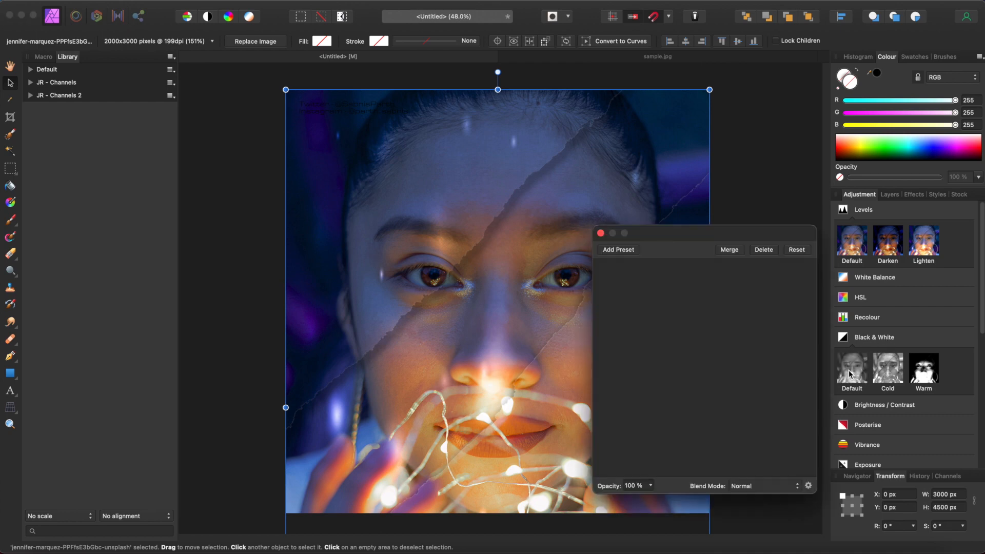
left_click(875, 337)
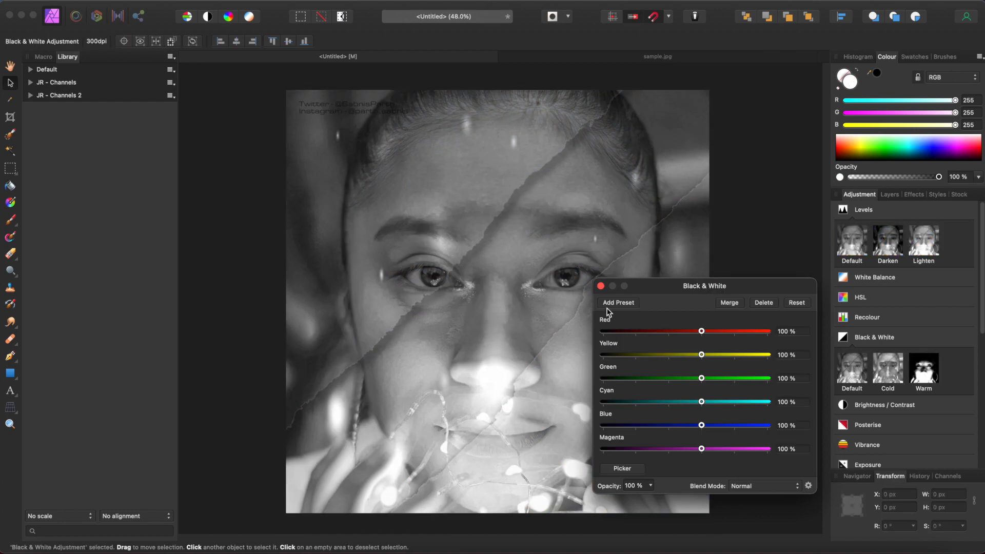
left_click_drag(701, 331, 705, 331)
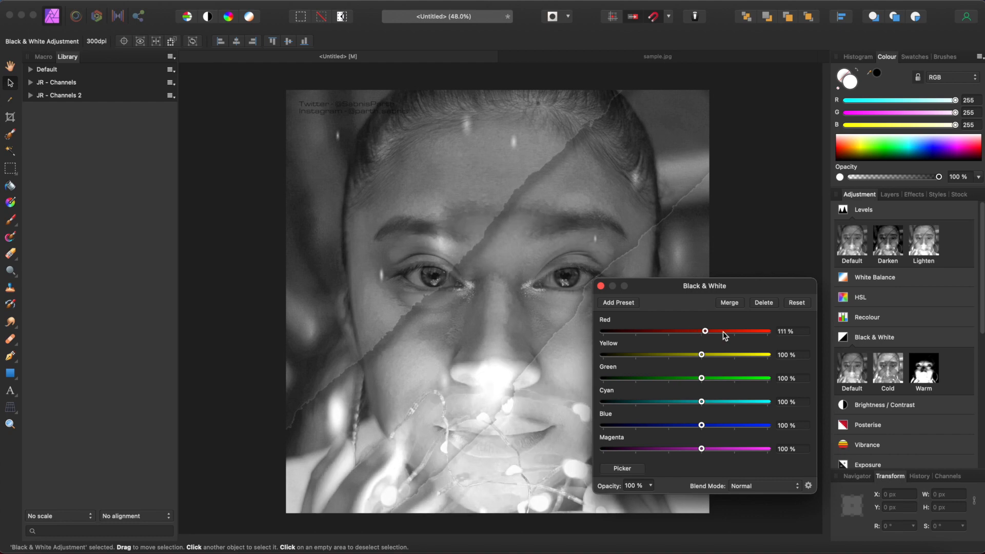
left_click_drag(705, 331, 702, 331)
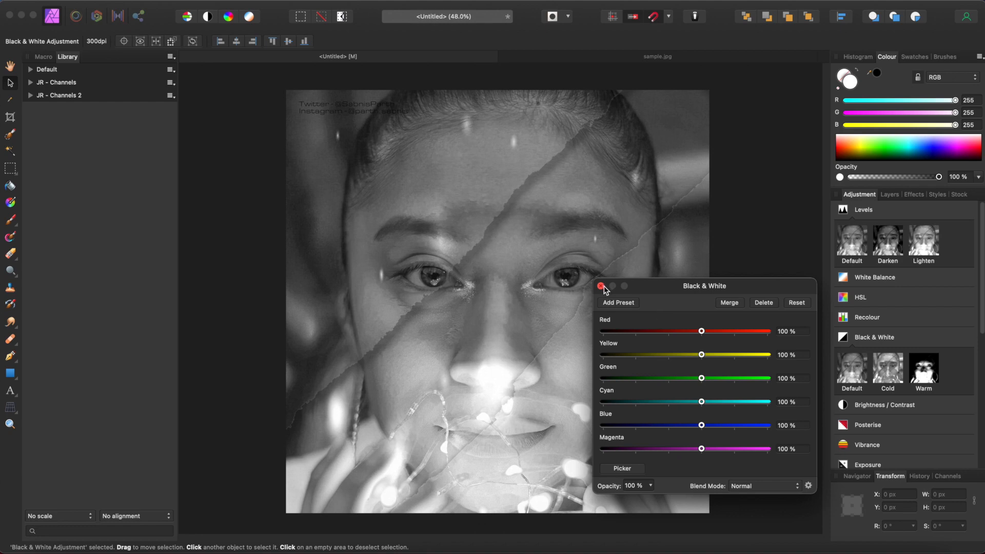
left_click(599, 287)
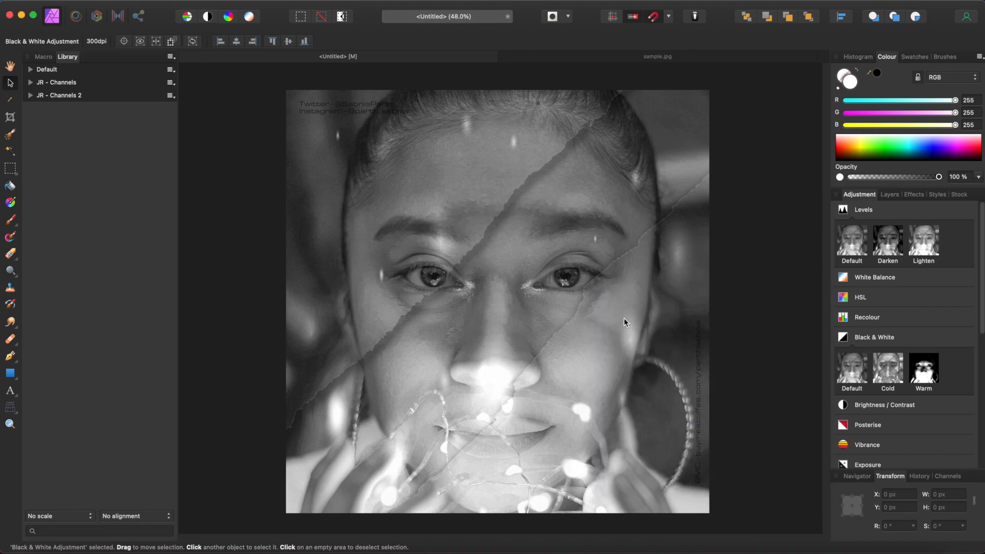
mouse_move(758, 302)
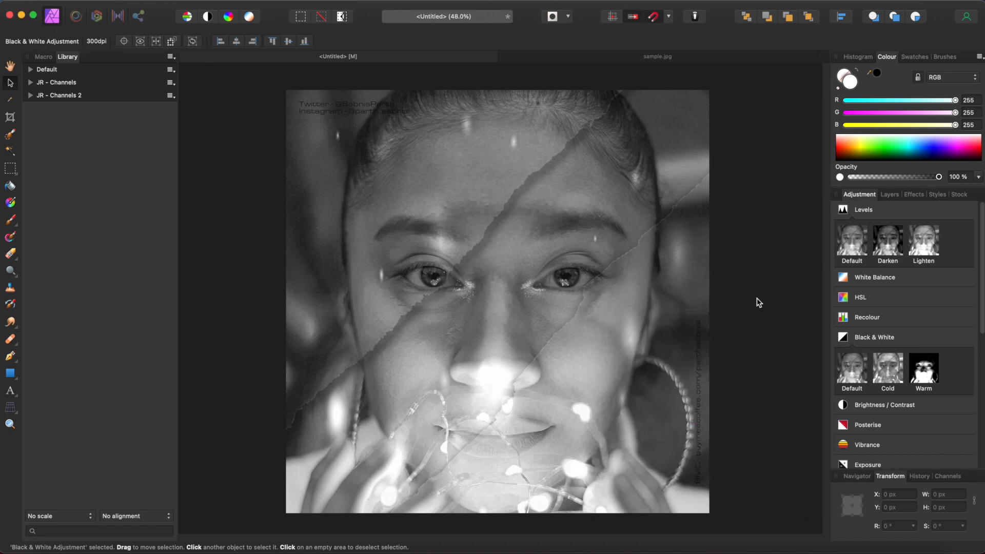
mouse_move(516, 296)
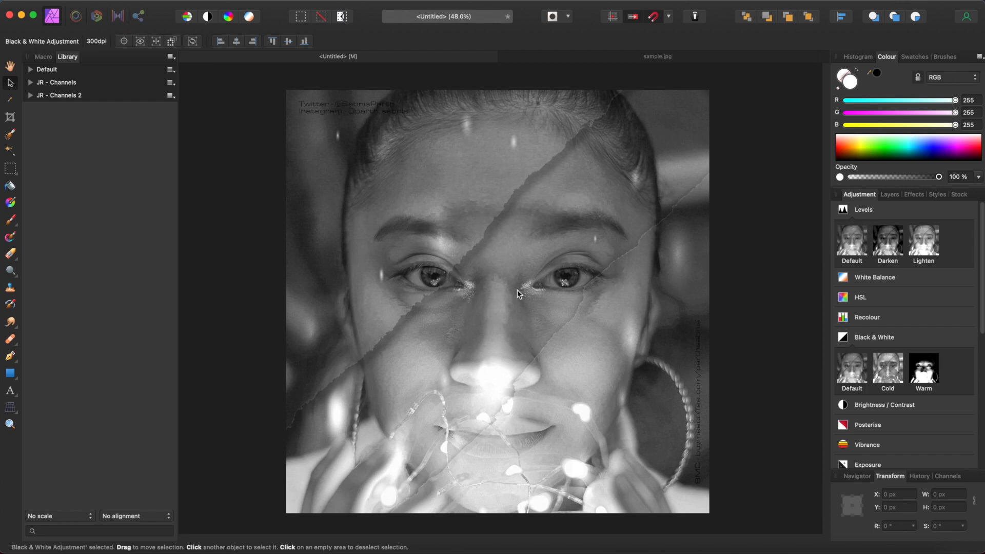
mouse_move(866, 211)
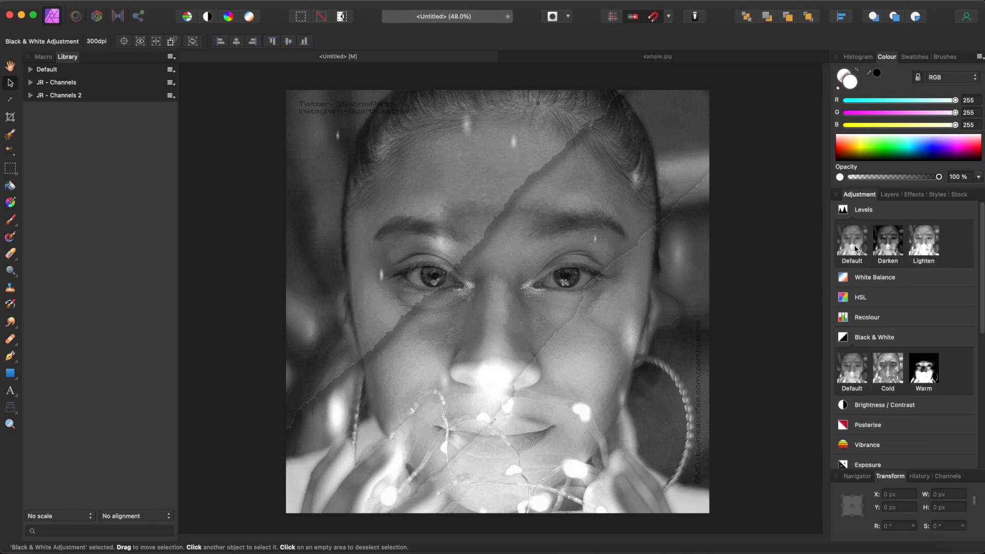
Add a default Levels adjustment above the greyscale portrait
left_click(852, 240)
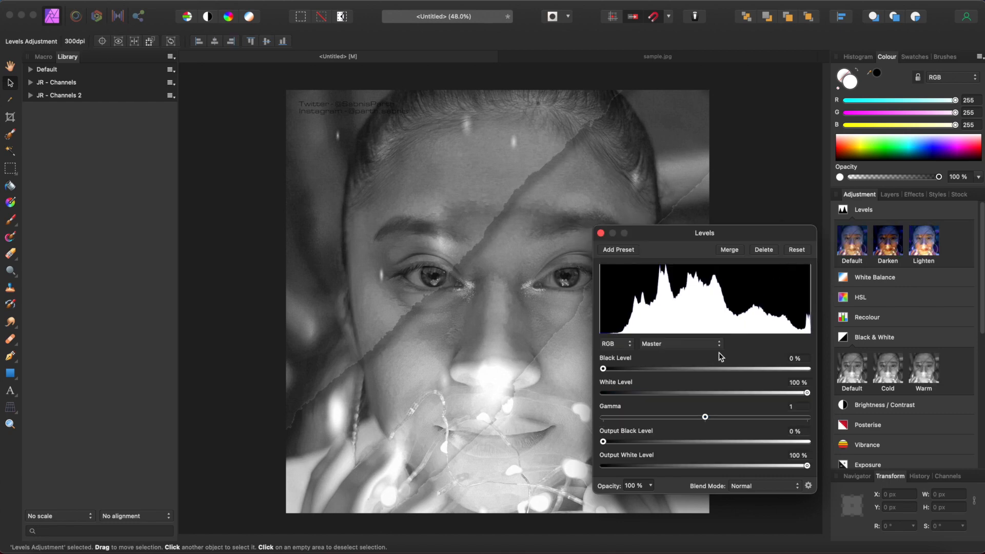
Set Levels to black 8%, white 96%, gamma 1.106, output black 0%, output white 94%, then return to the layer stack
left_click_drag(603, 368, 614, 368)
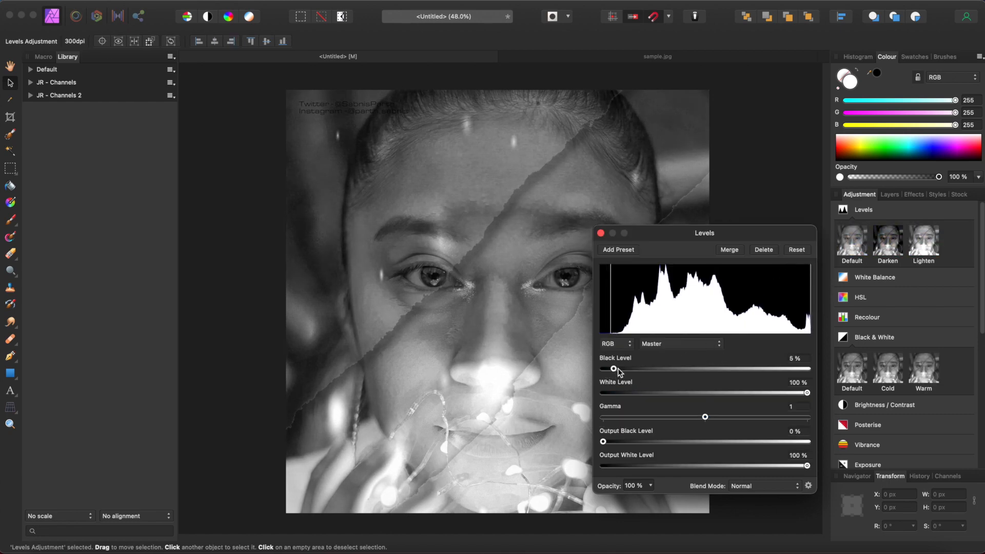
left_click_drag(614, 368, 618, 368)
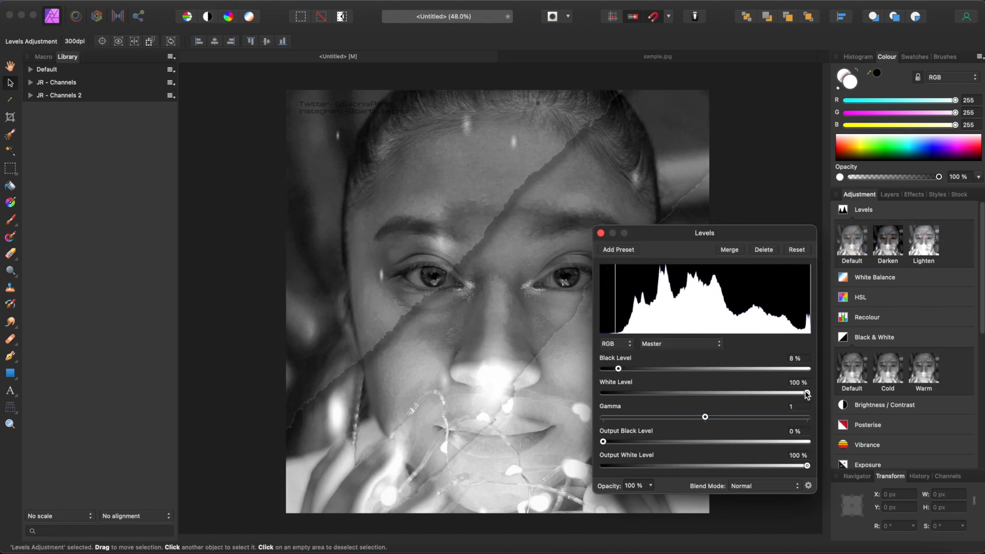
left_click_drag(807, 392, 799, 392)
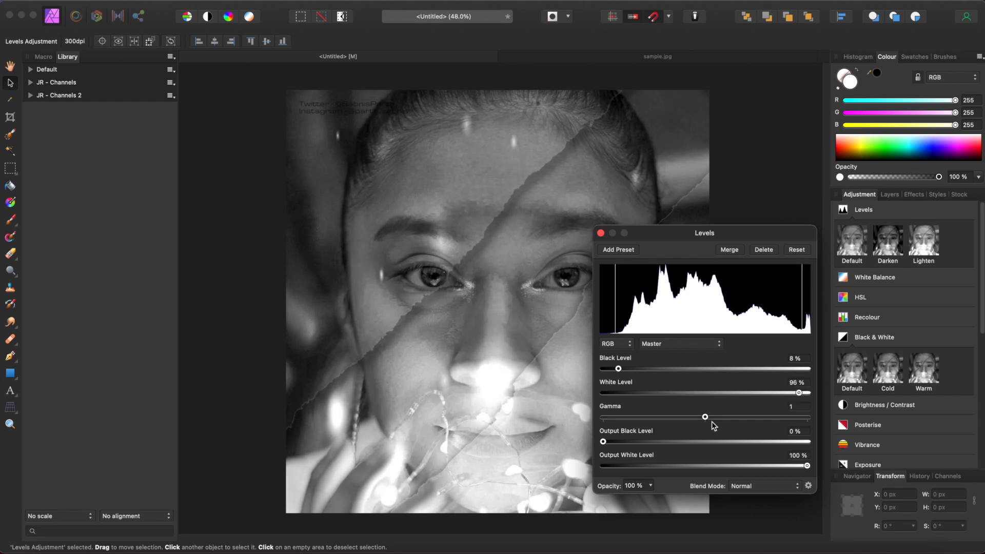
left_click_drag(704, 417, 716, 417)
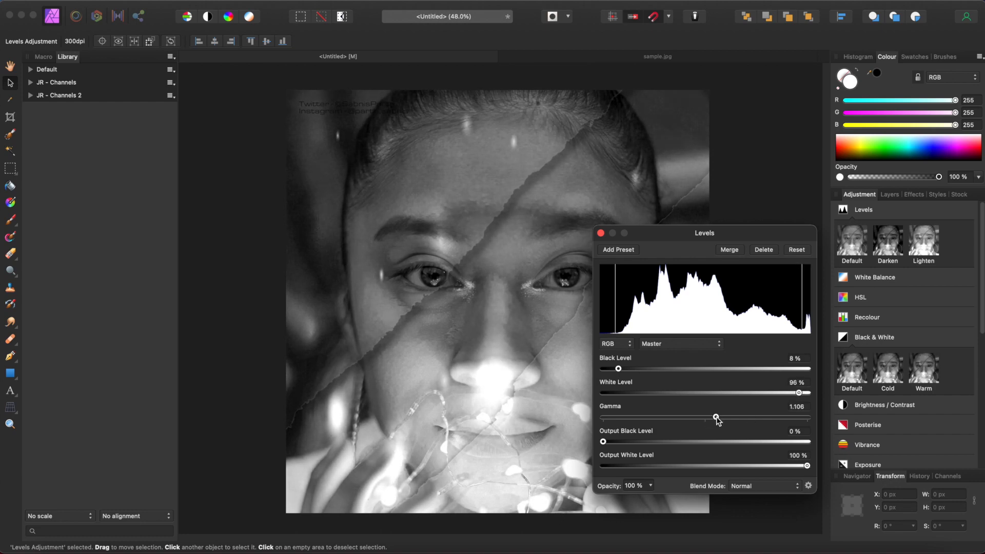
left_click_drag(602, 441, 613, 441)
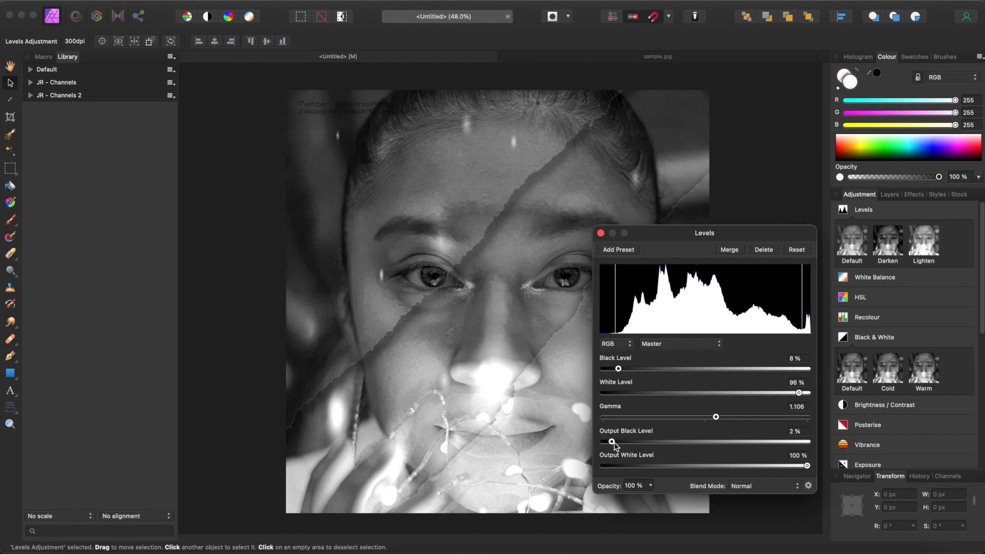
left_click_drag(613, 441, 602, 441)
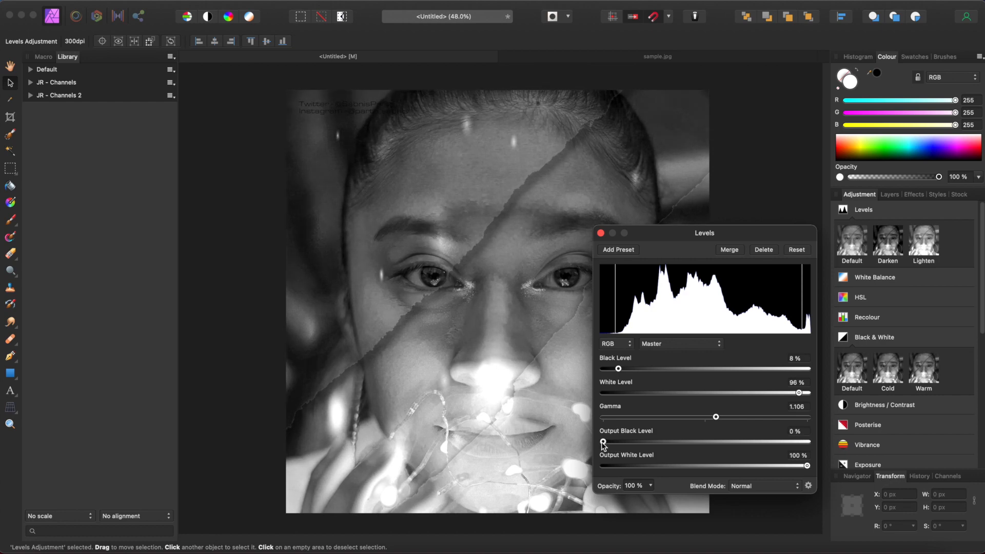
left_click_drag(809, 466, 793, 466)
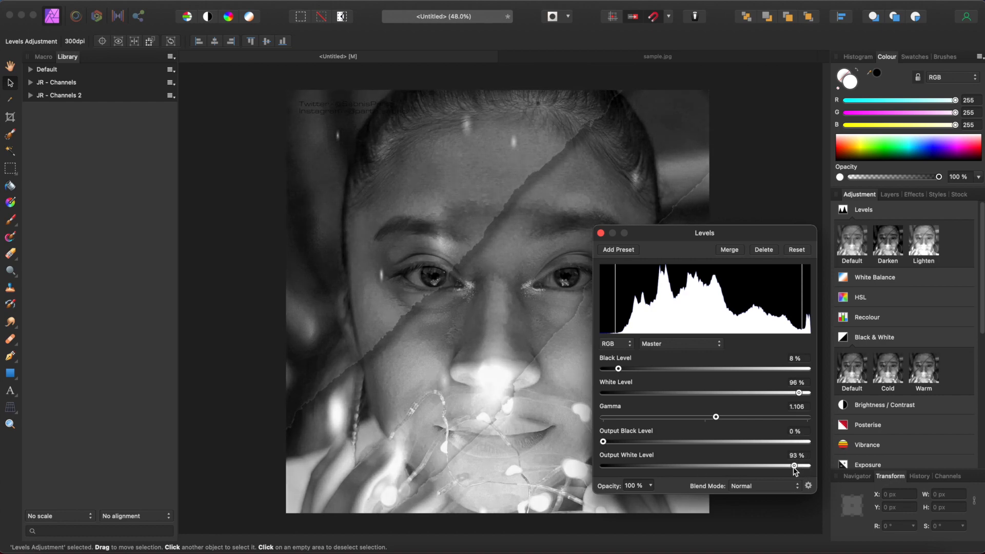
left_click_drag(793, 465, 796, 465)
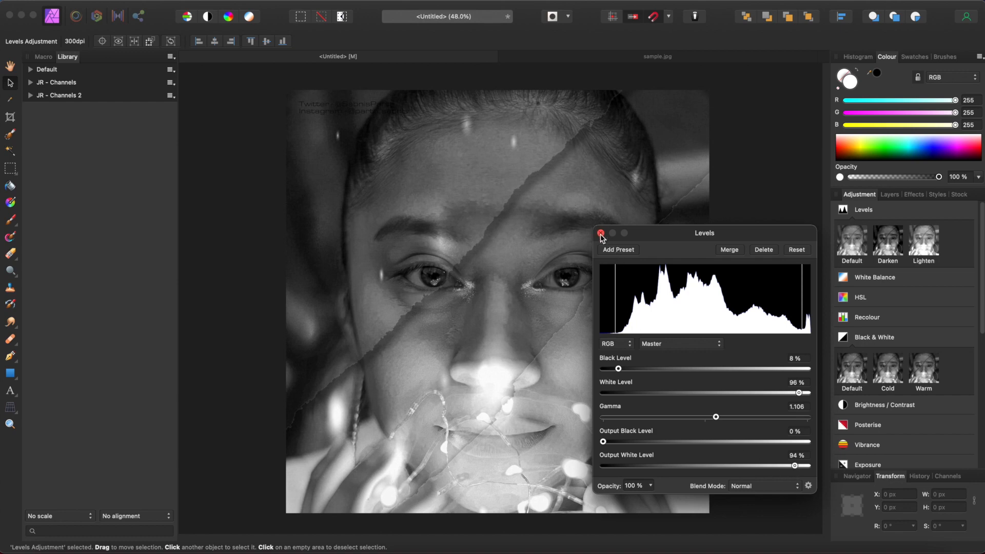
left_click(601, 234)
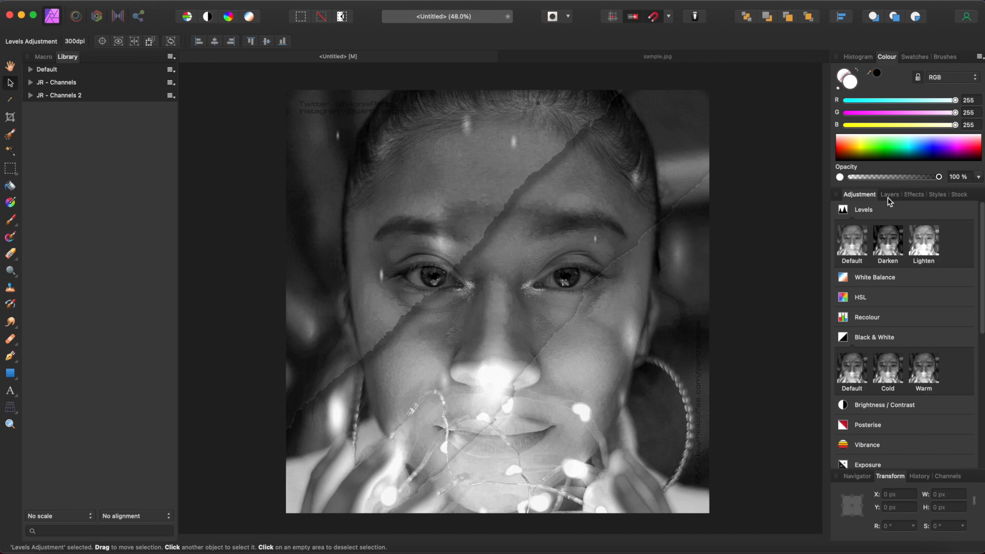
left_click(890, 195)
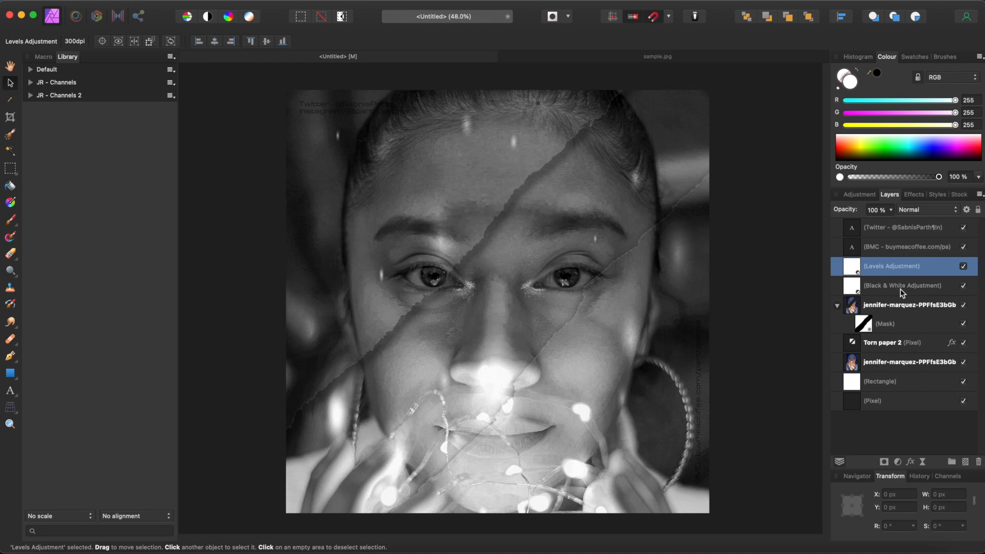
left_click(903, 285)
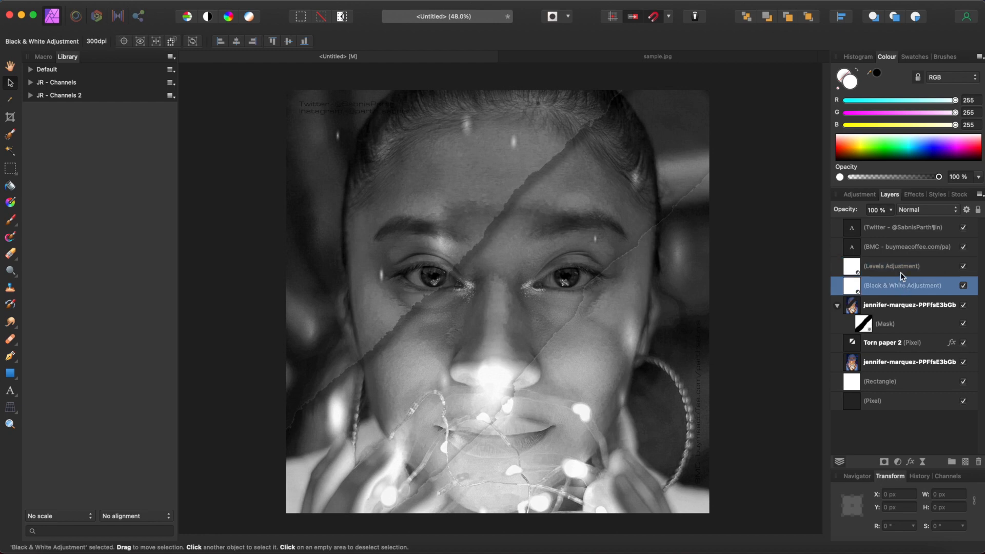
left_click(892, 266)
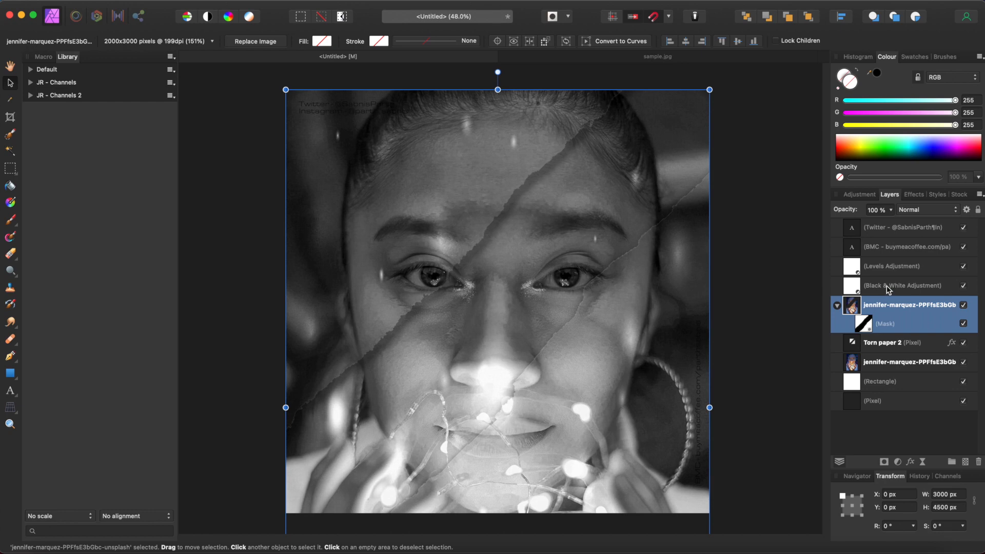
left_click(903, 285)
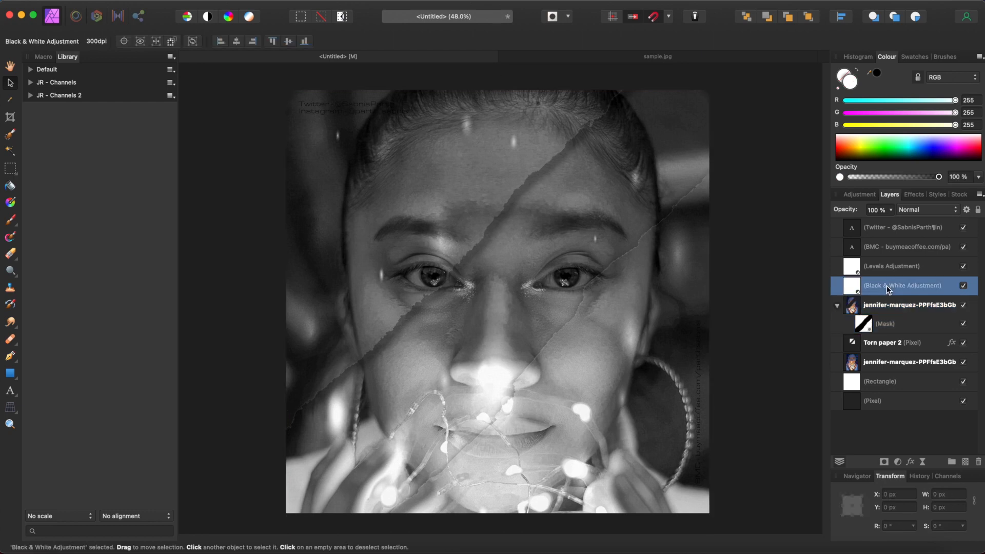
Move the Black & White adjustment into the masked portrait copy so a colour strip crosses the greyscale portrait
right_click(889, 286)
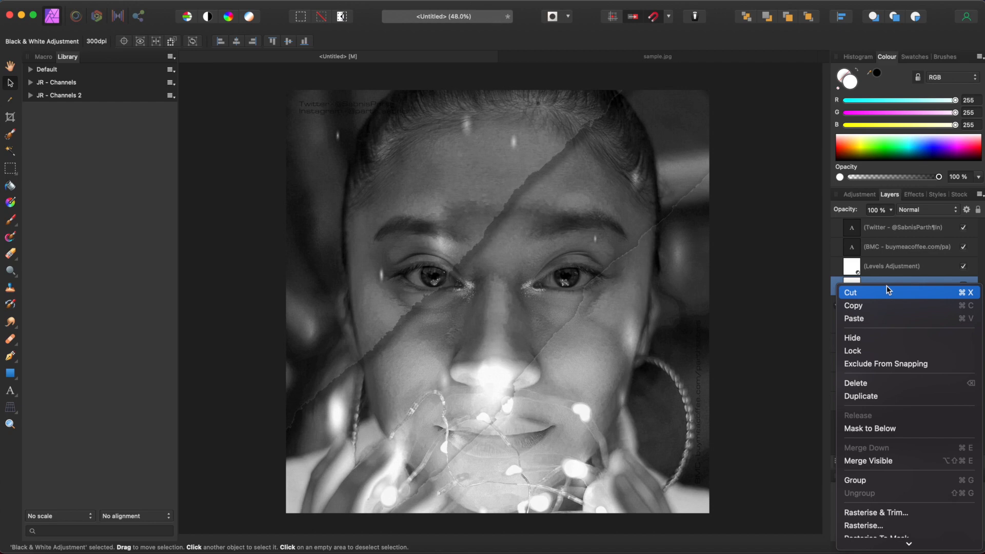
mouse_move(884, 441)
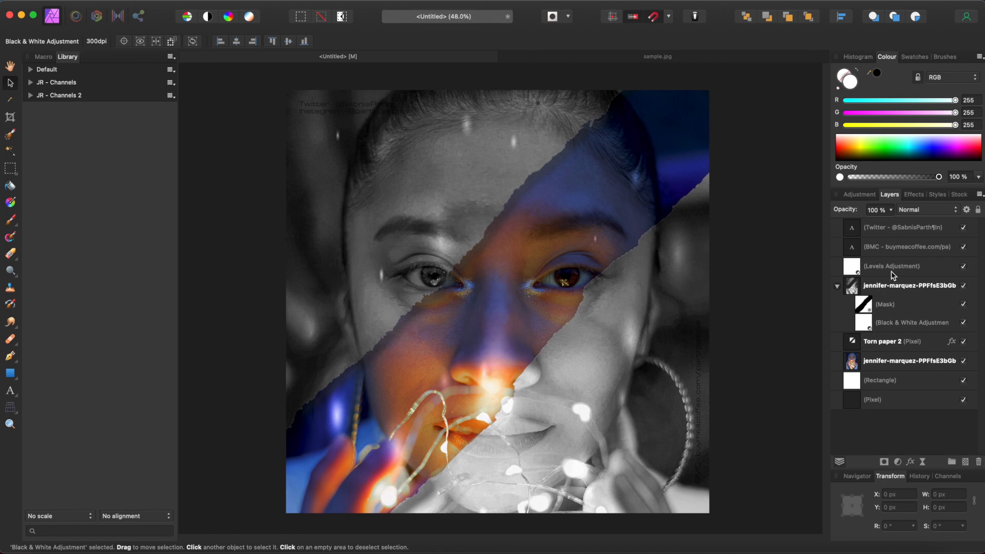
left_click(901, 266)
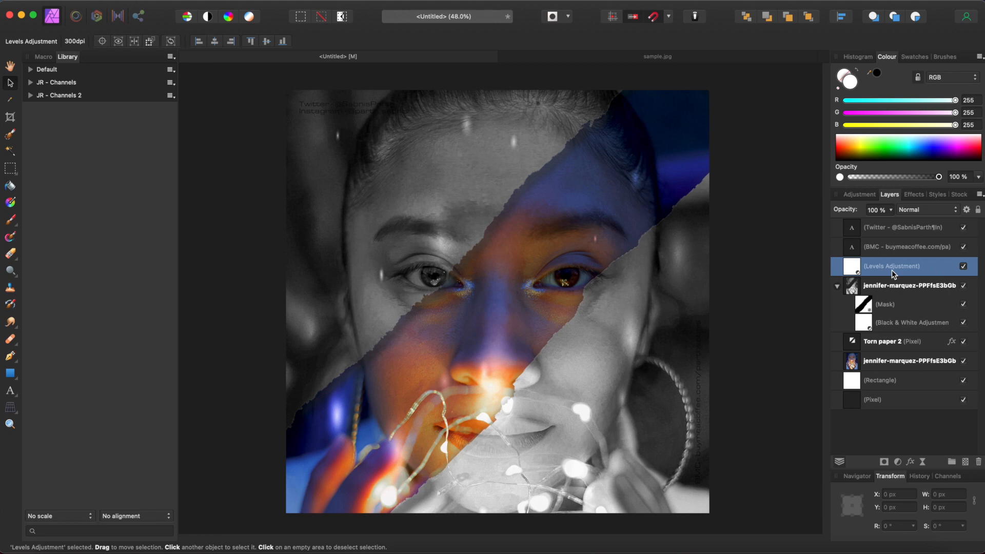
left_click(911, 361)
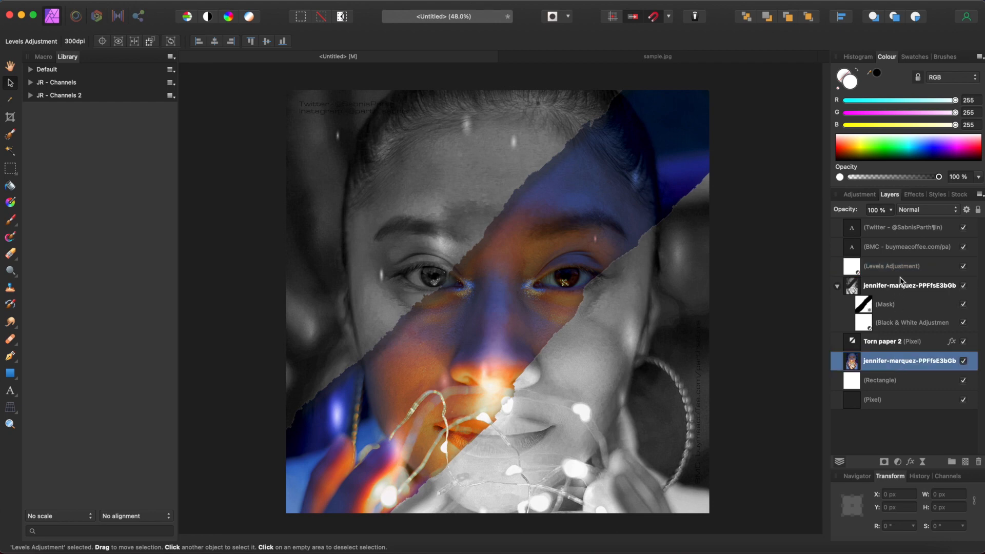
left_click(893, 266)
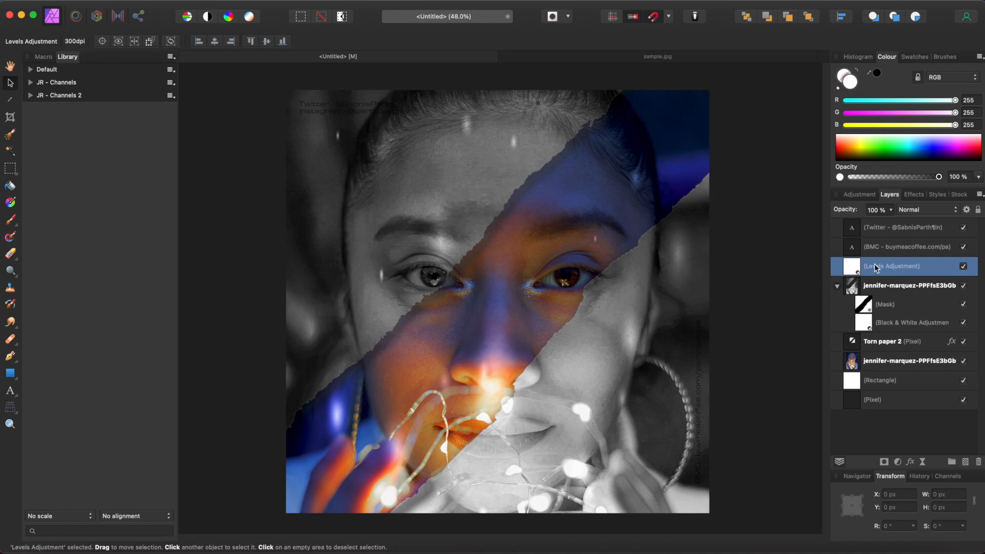
mouse_move(883, 269)
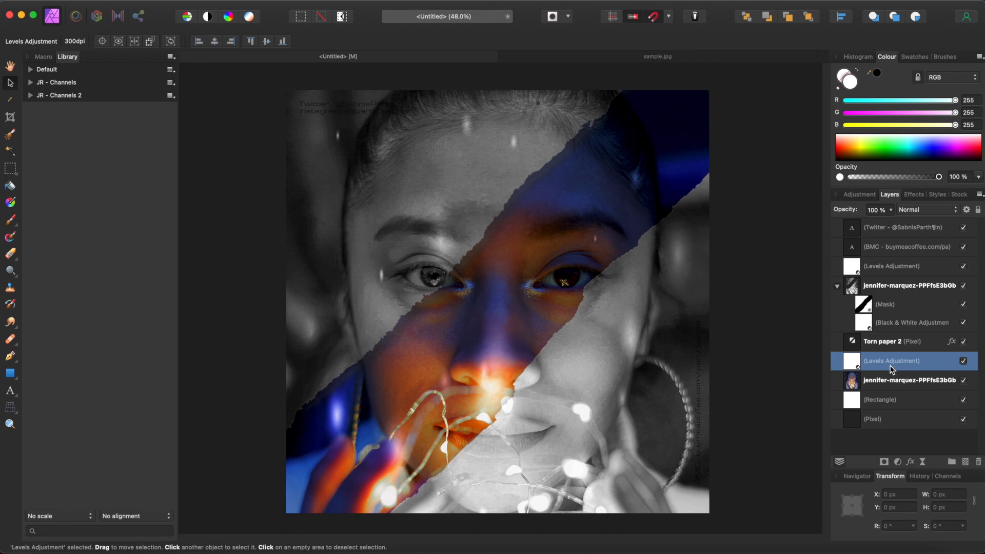
Nest each Levels adjustment inside its own portrait copy, one in the black-and-white group and one in the colour layer
left_click(892, 266)
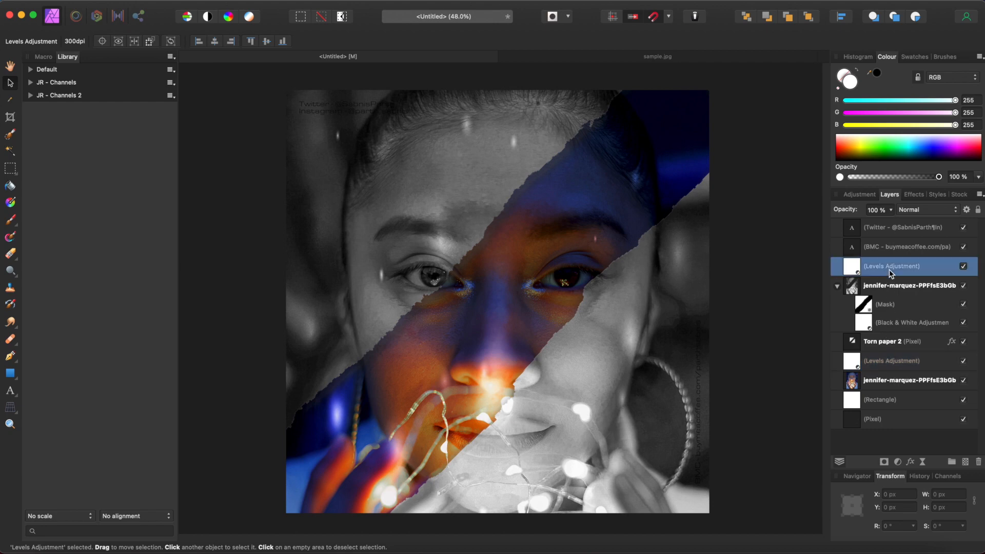
right_click(892, 266)
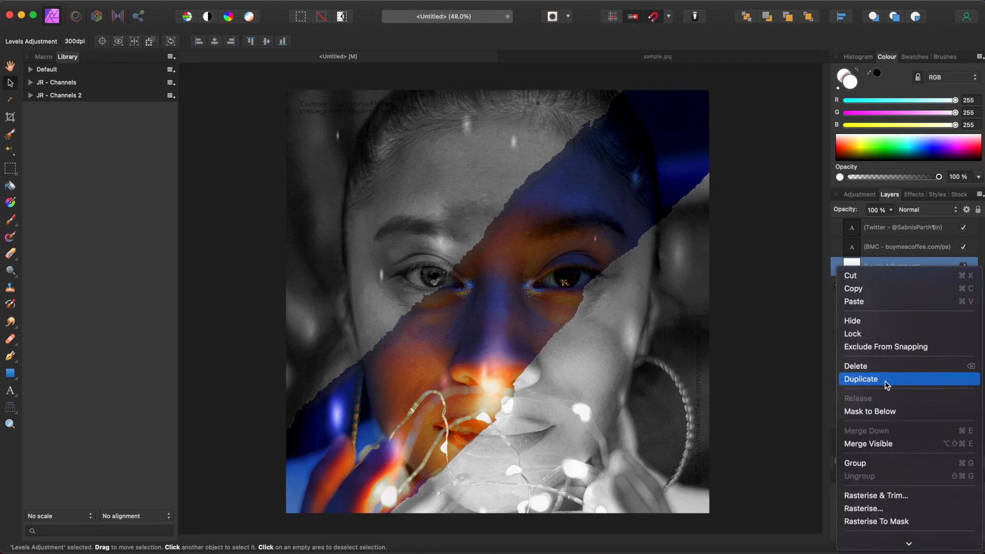
left_click(860, 380)
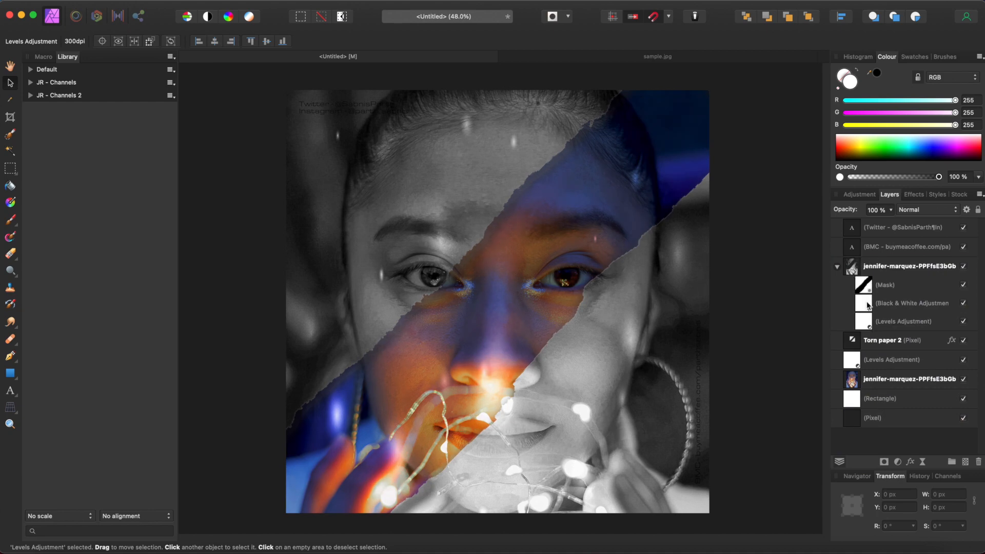
left_click(909, 267)
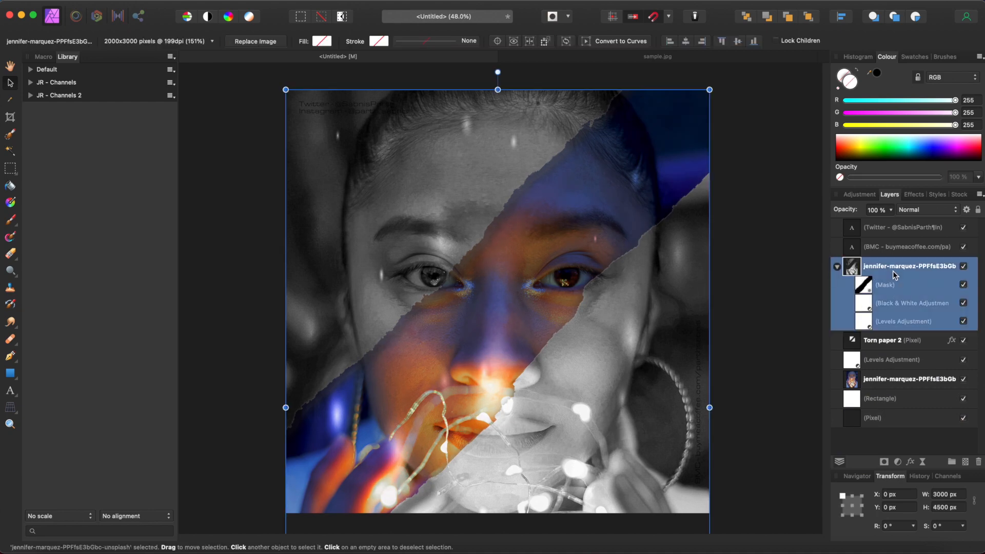
mouse_move(933, 318)
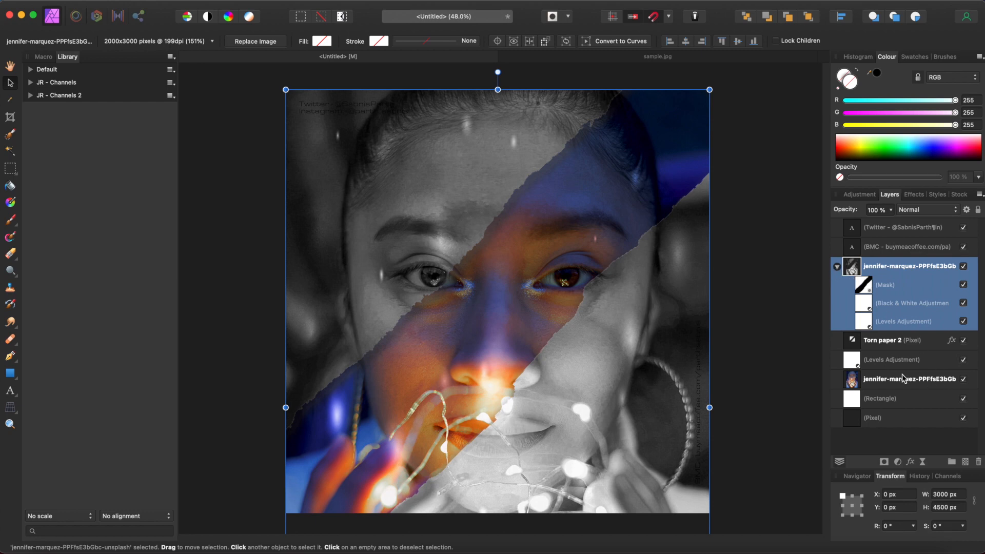
left_click(892, 360)
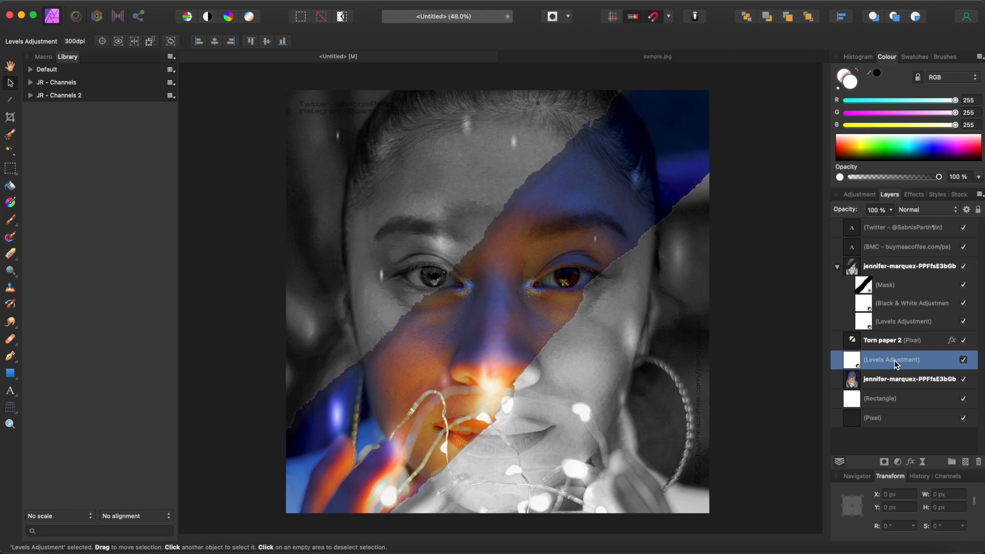
right_click(892, 360)
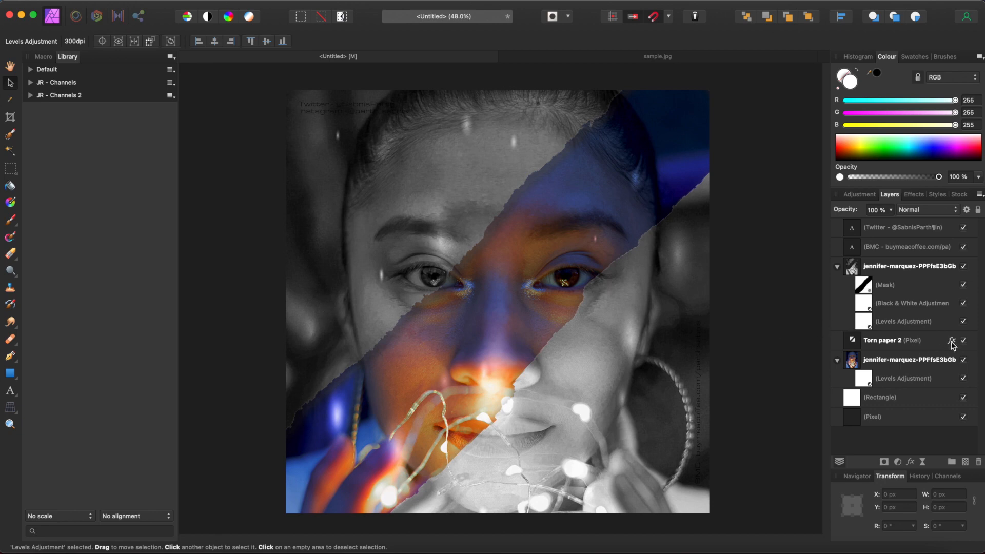
Strengthen Torn paper 2's outer shadow to 62% opacity and 27.3 px offset at 225°
left_click(947, 341)
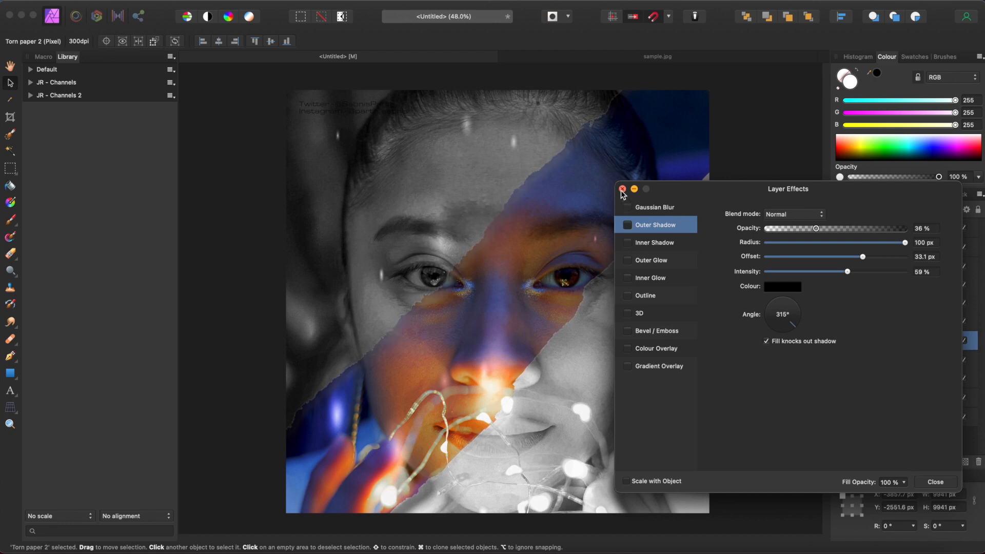
left_click(622, 189)
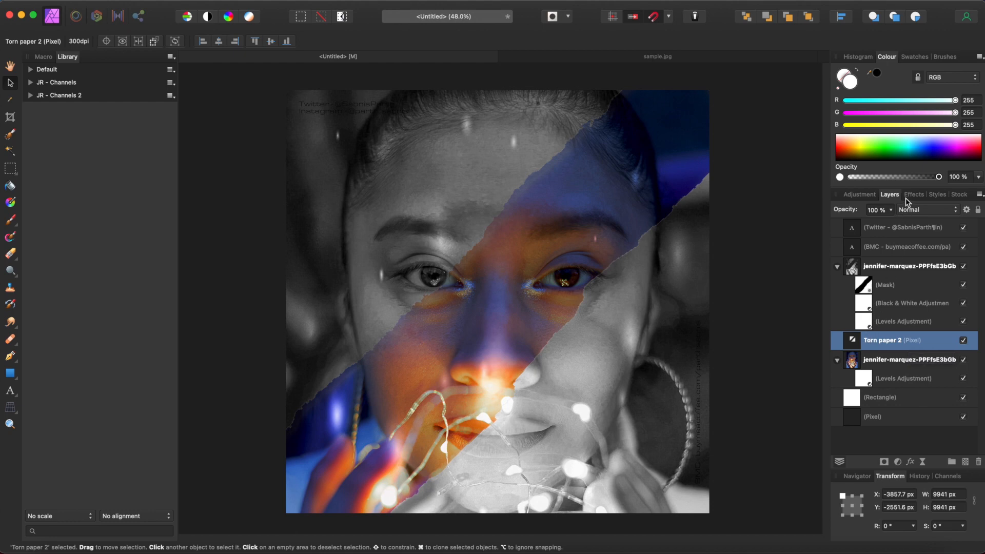
left_click(914, 195)
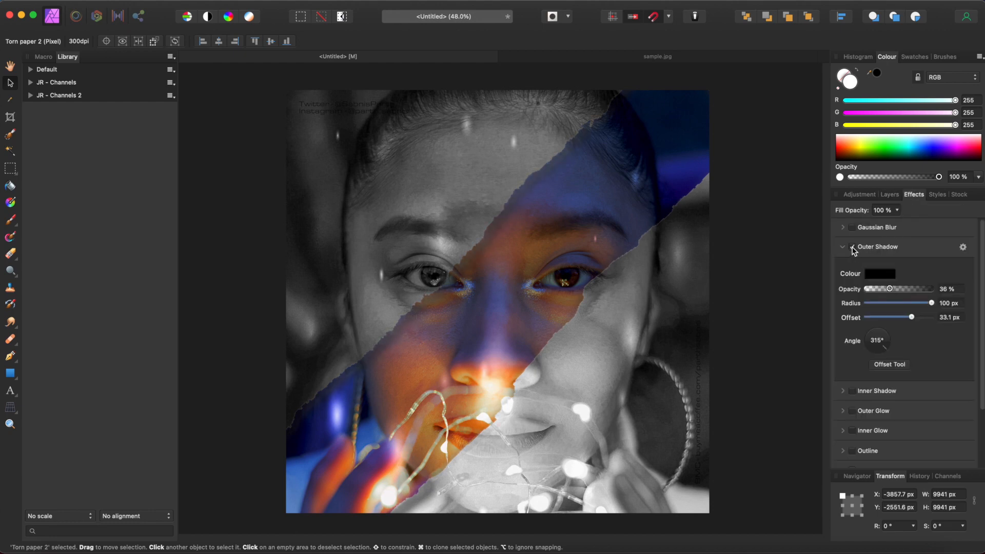
left_click_drag(890, 288, 900, 289)
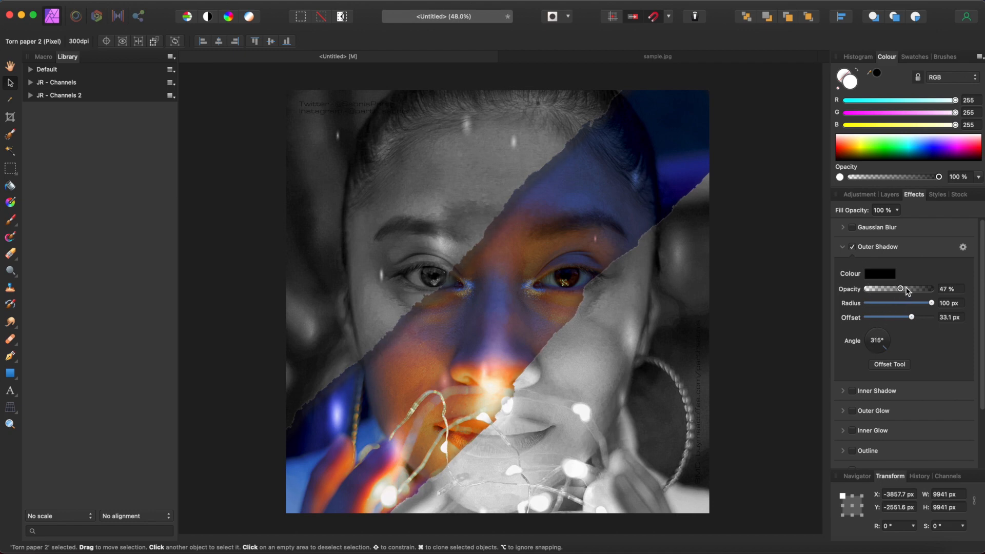
left_click_drag(901, 290, 909, 290)
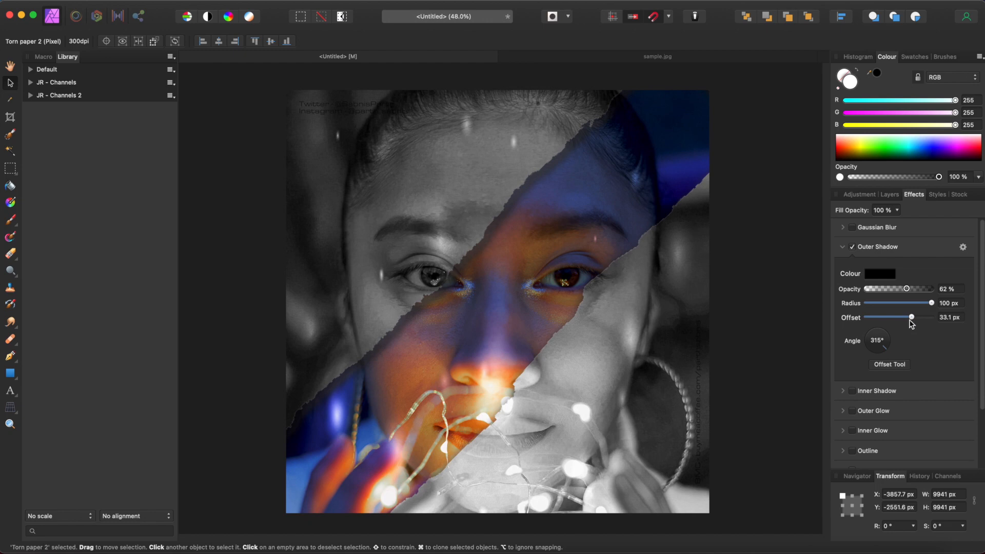
left_click_drag(911, 317, 903, 317)
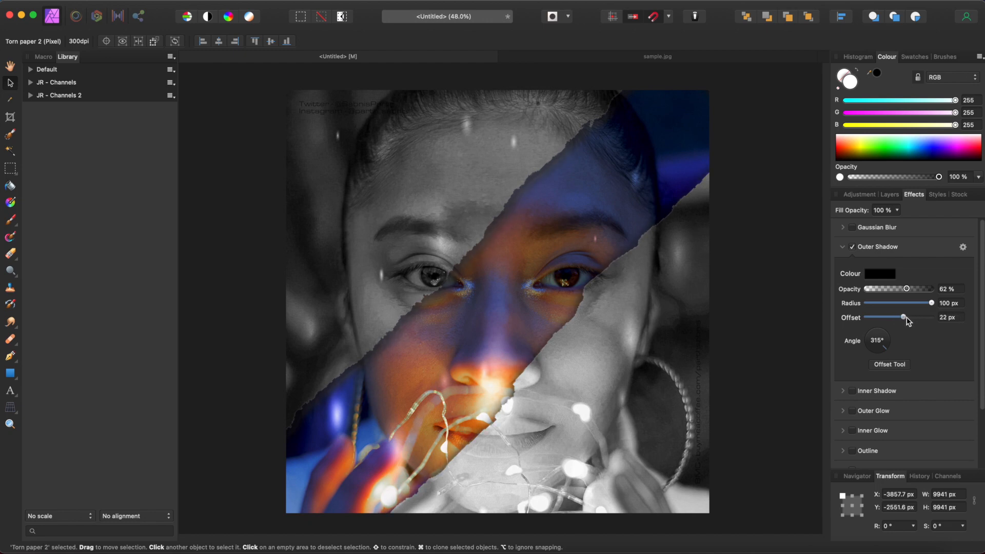
left_click_drag(903, 317, 908, 318)
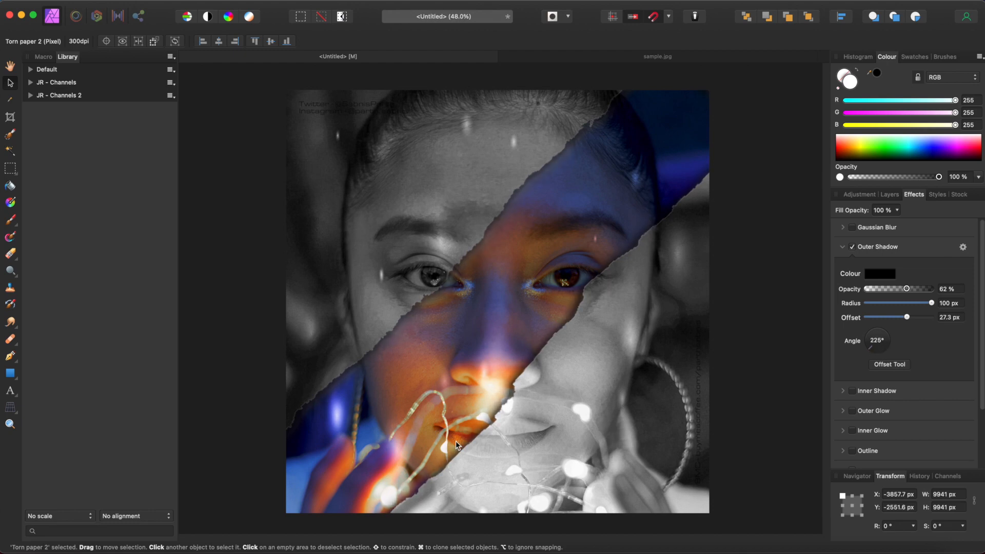
mouse_move(856, 350)
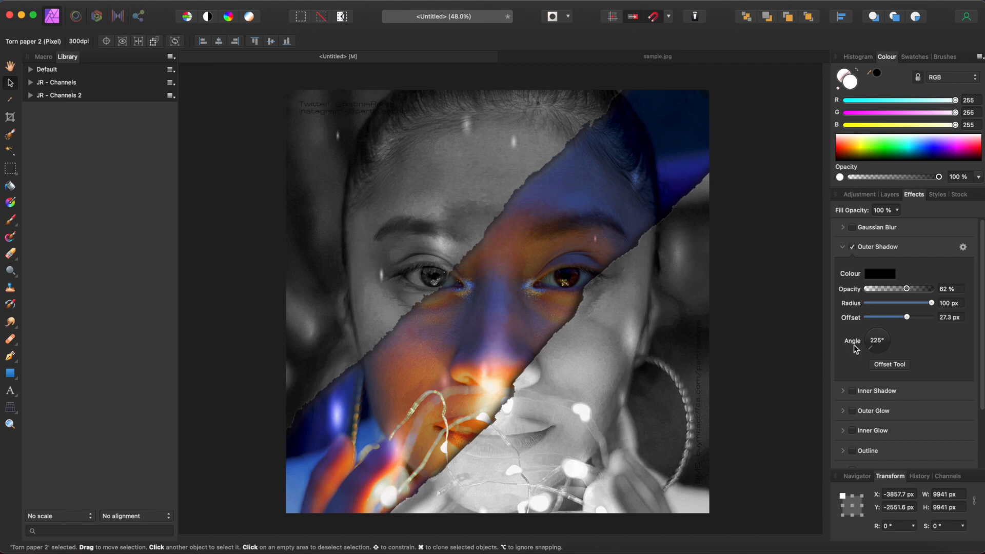
mouse_move(610, 336)
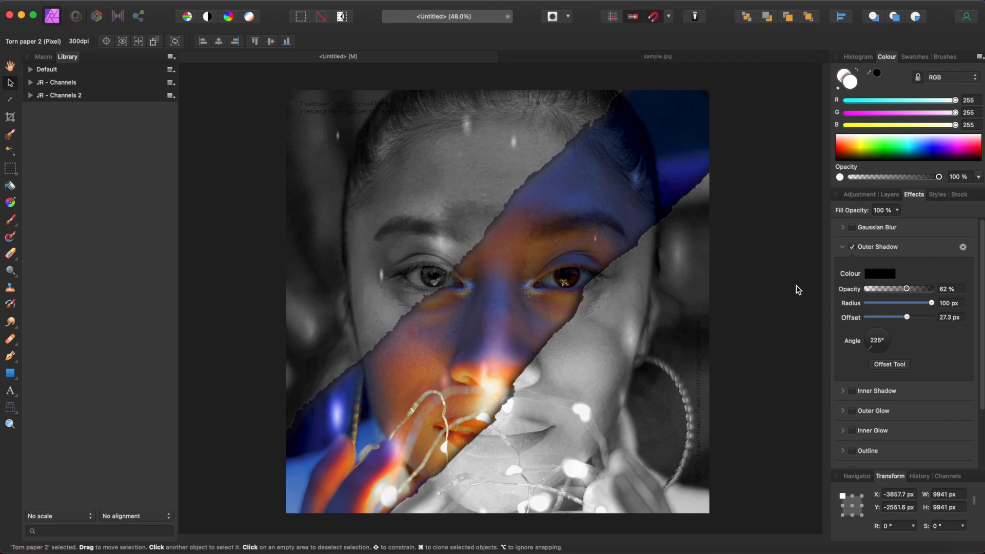
Return from the Effects panel to the layer stack with Torn paper 2 active
left_click(888, 195)
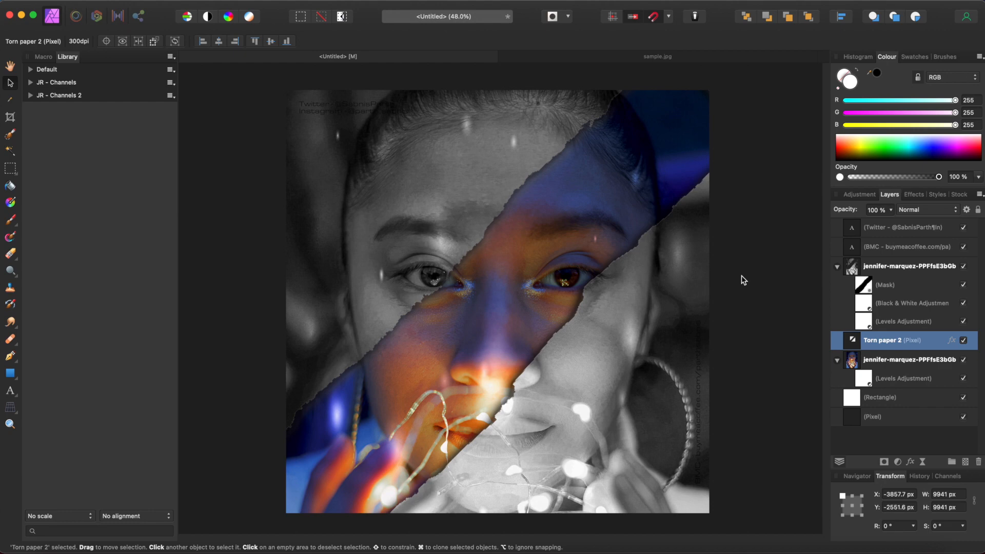
mouse_move(743, 284)
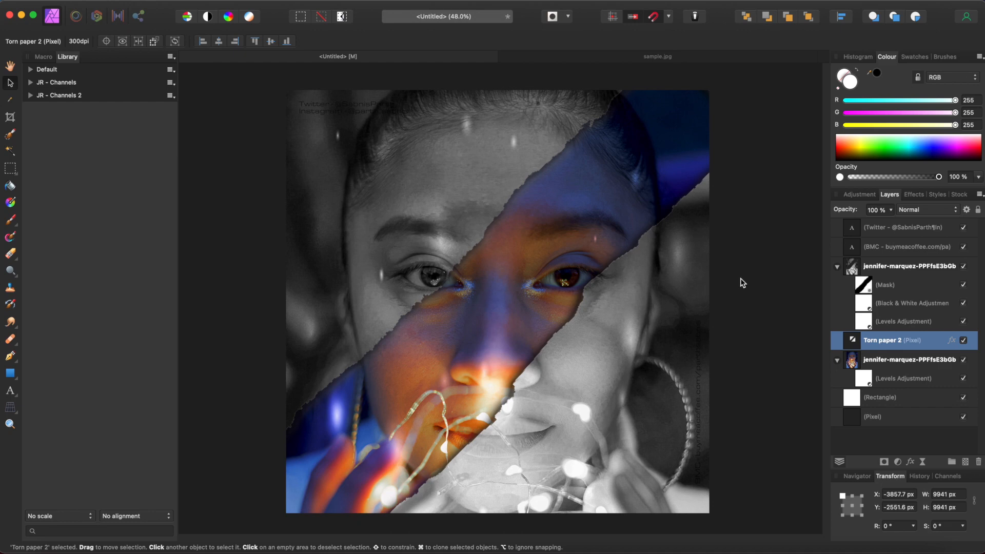
mouse_move(764, 310)
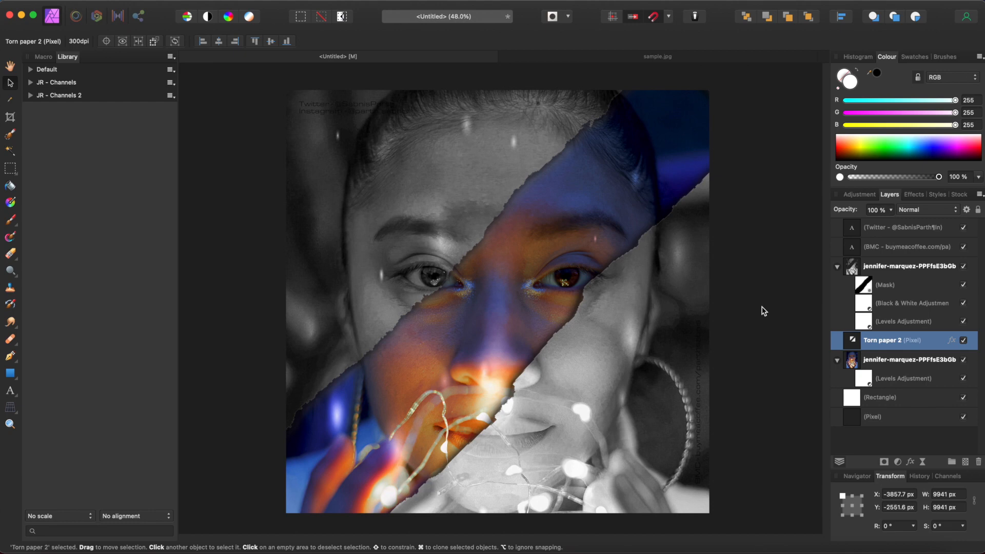
mouse_move(758, 310)
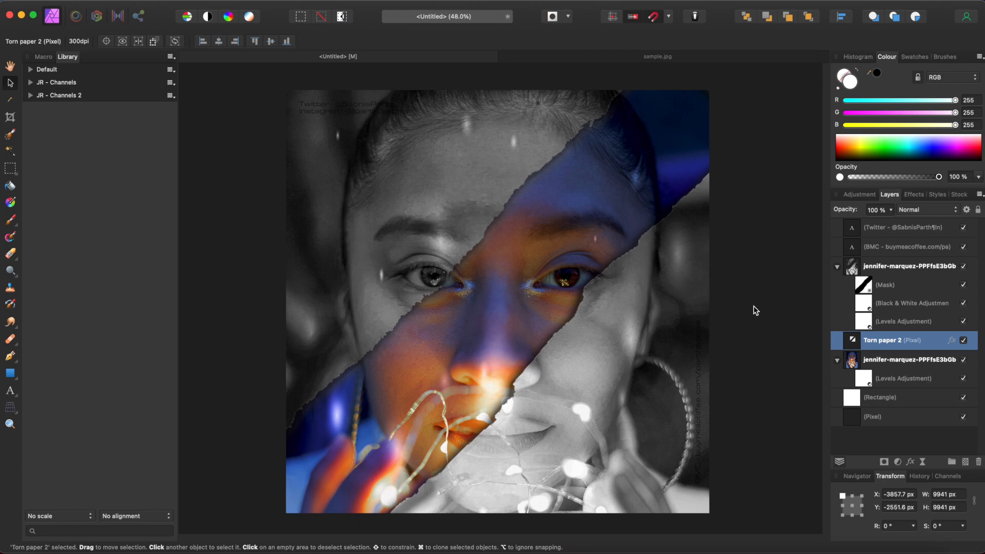
mouse_move(753, 318)
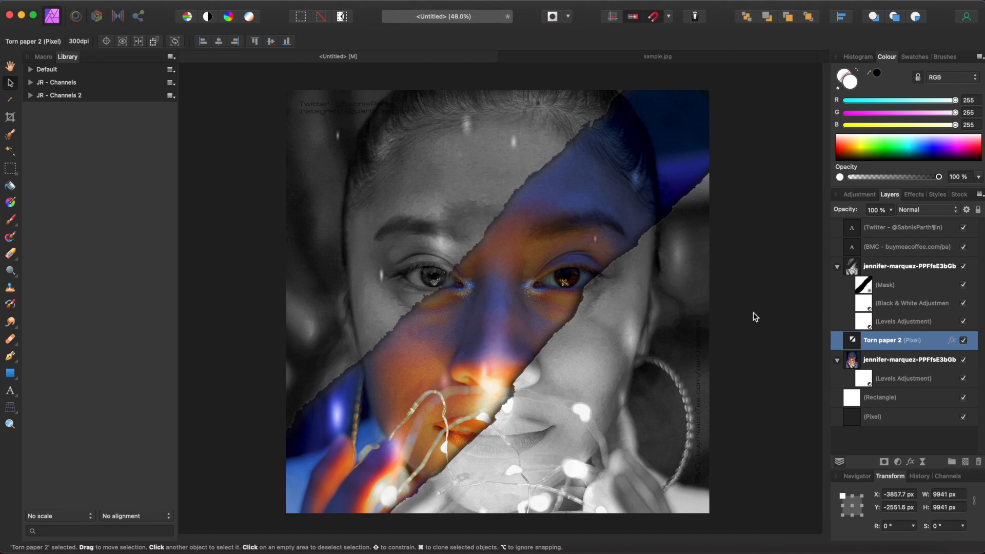
mouse_move(754, 314)
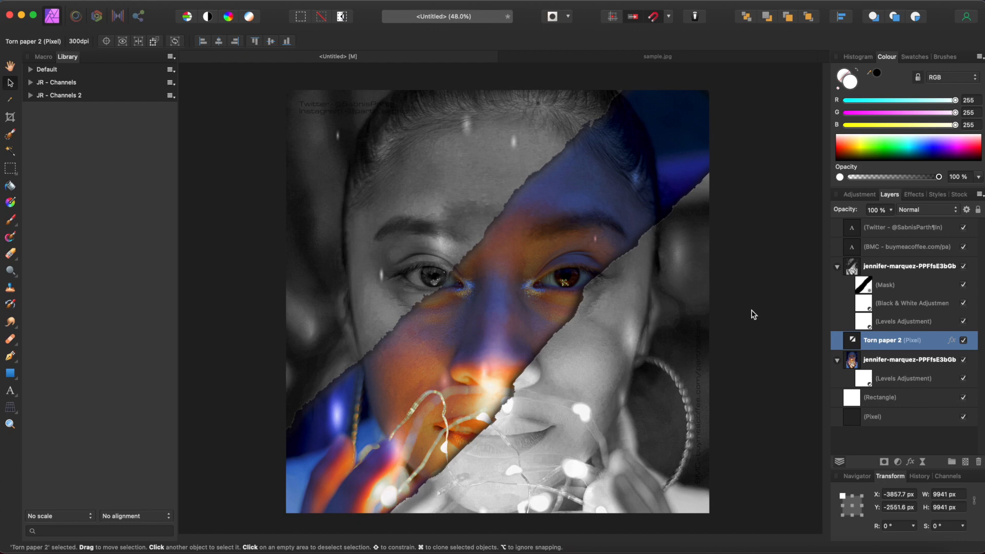